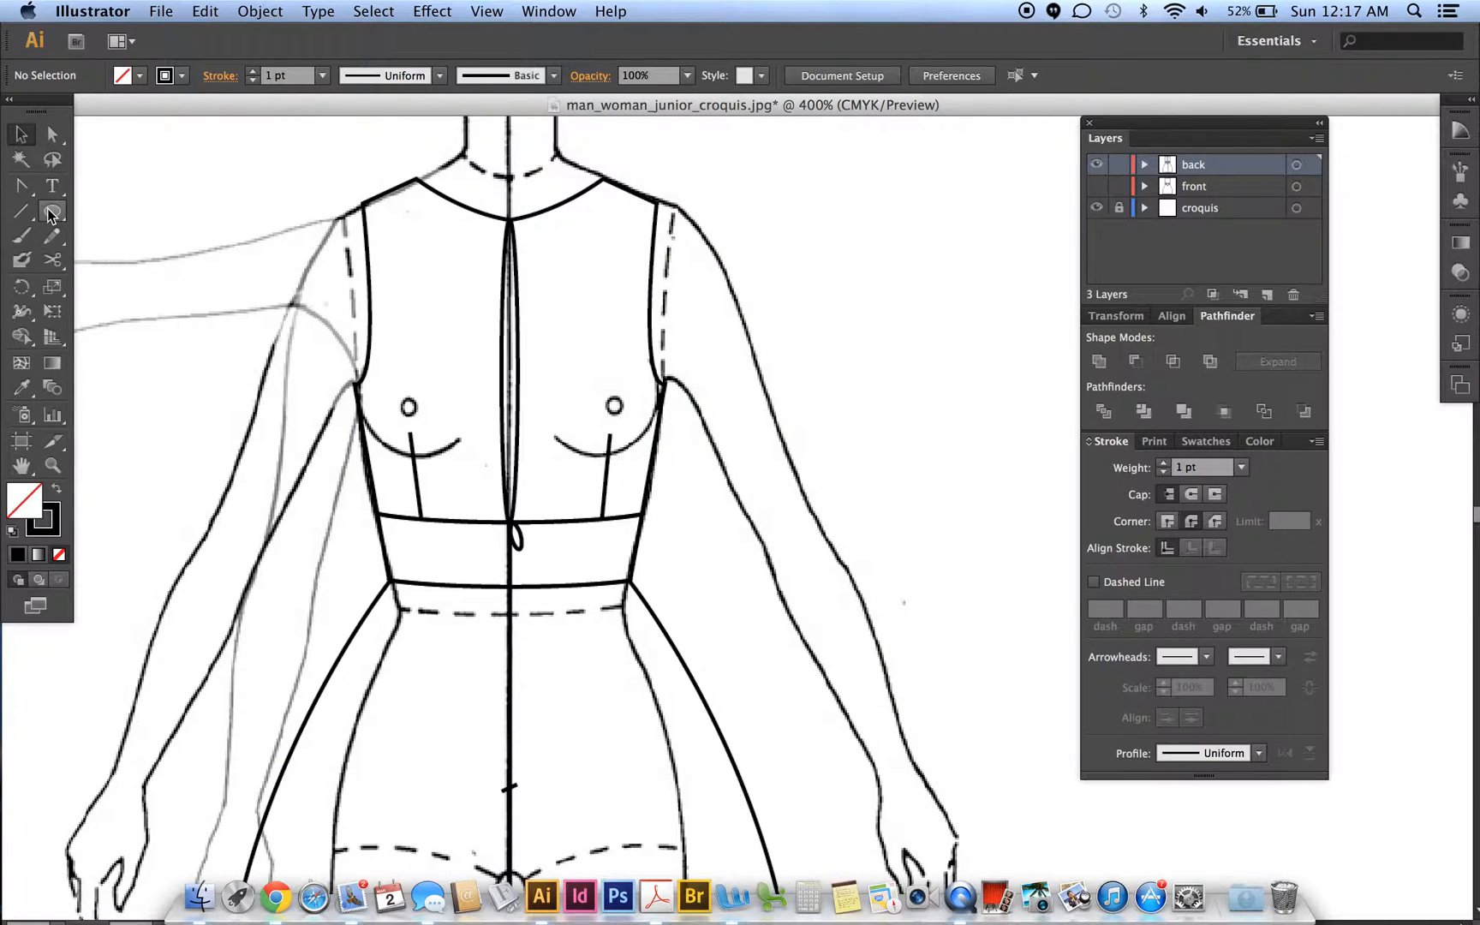
- Draw a curved waist-to-hem fold line on the skirt's left side with no fill and 0.5 pt stroke
click(51, 210)
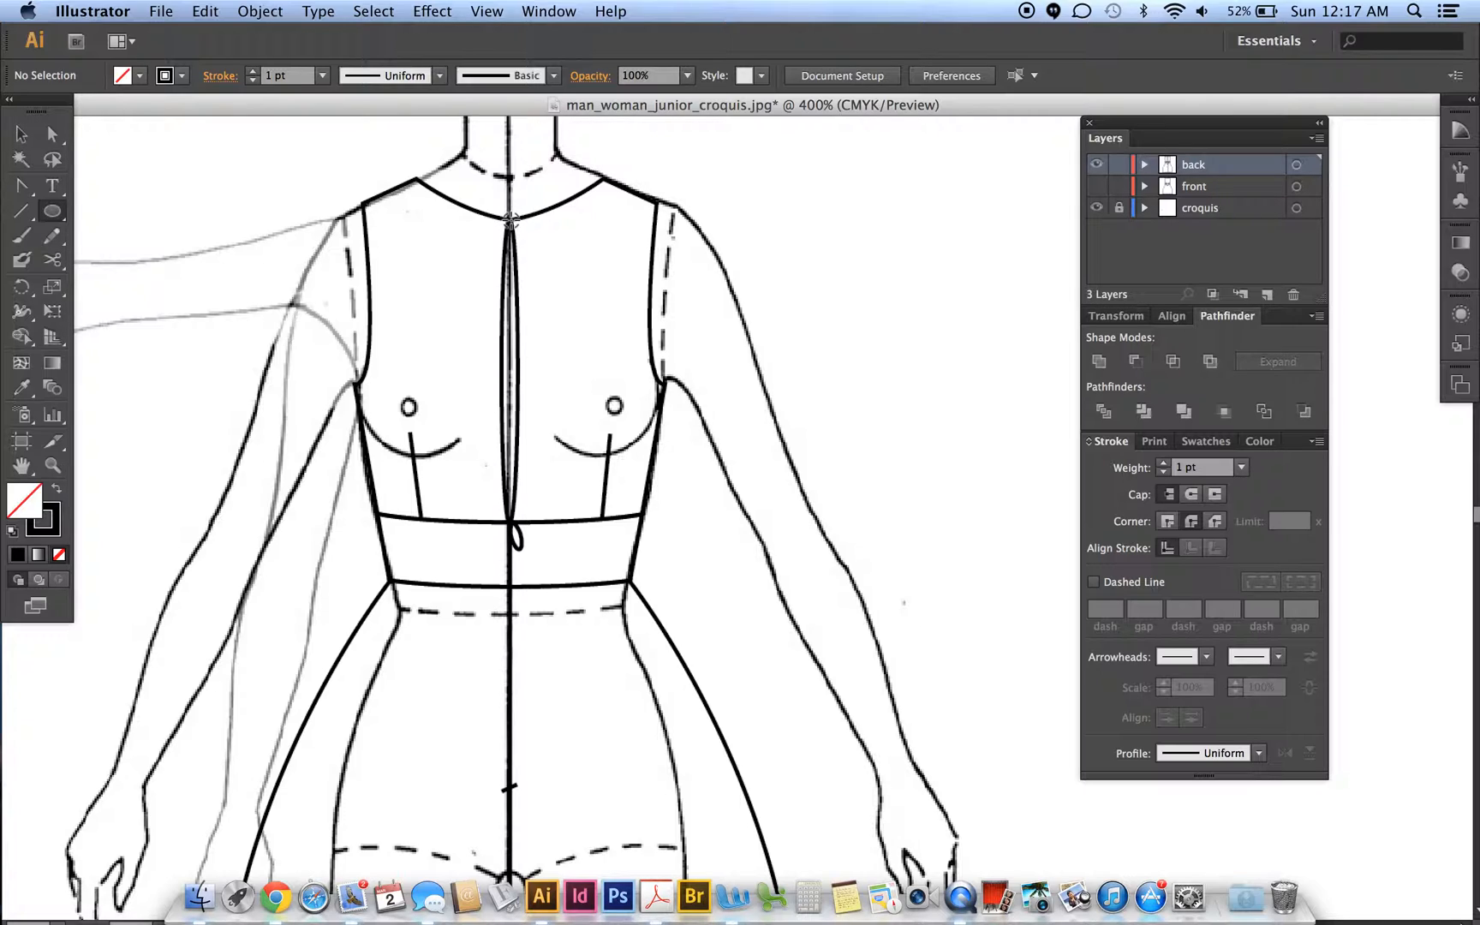
click(510, 218)
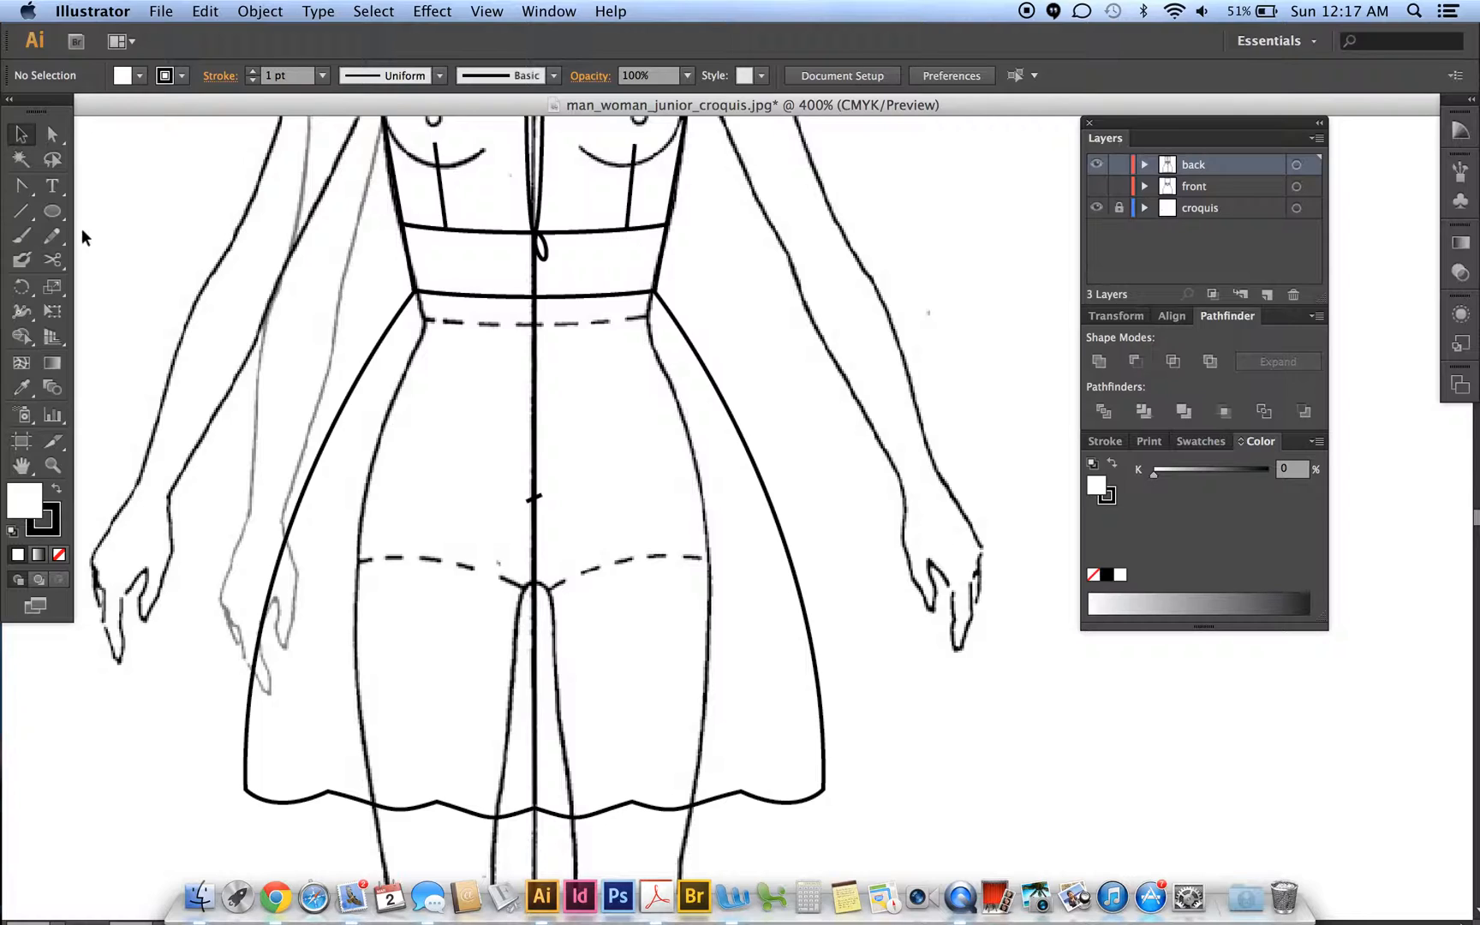
mouse_move(21, 210)
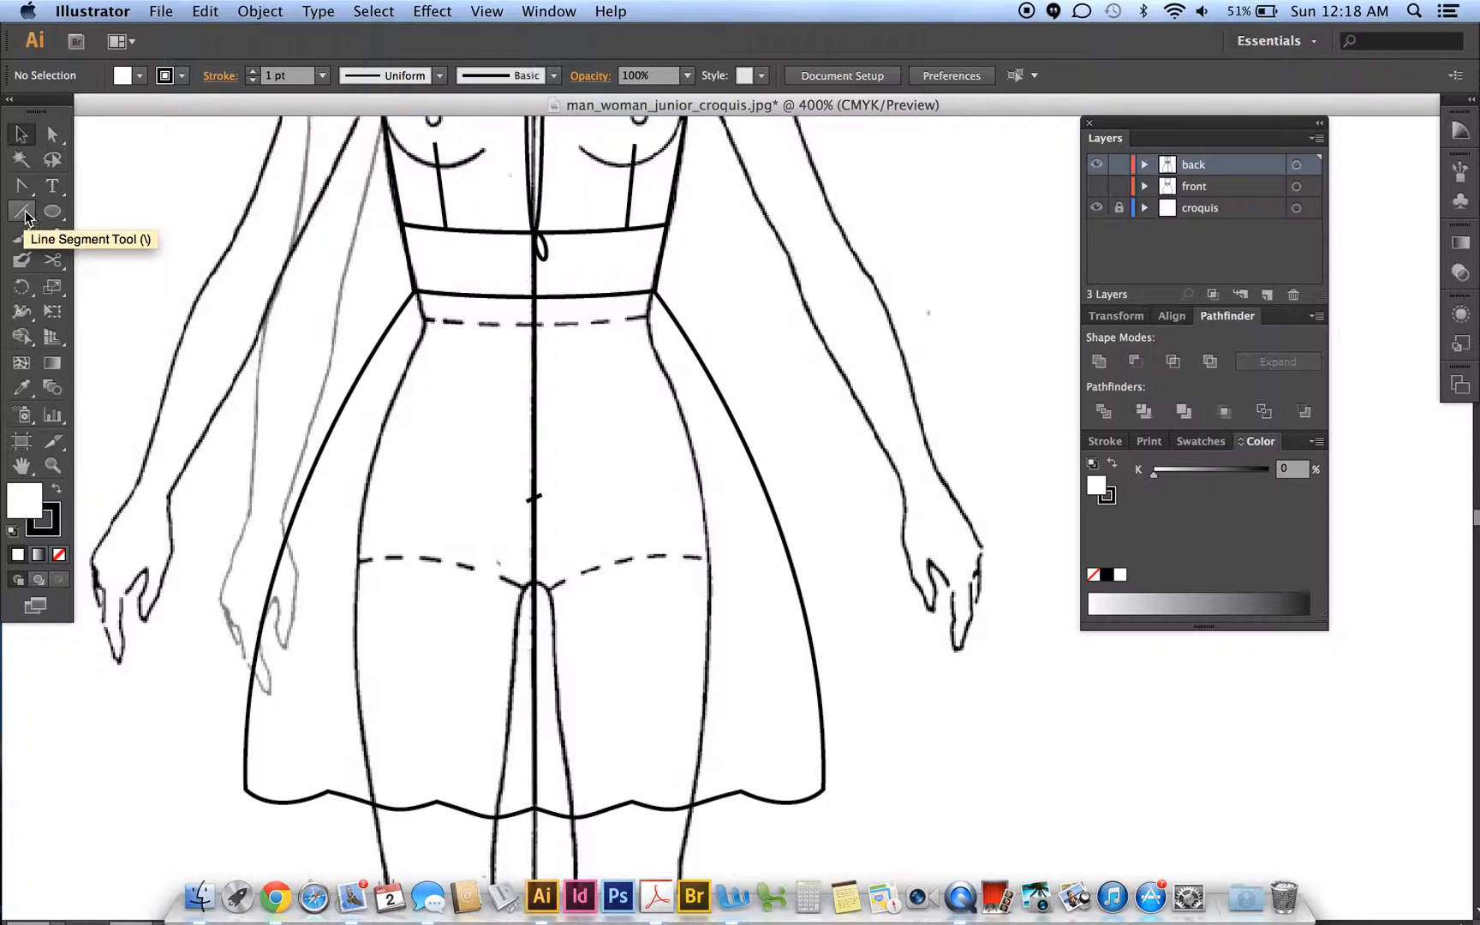
mouse_move(24, 187)
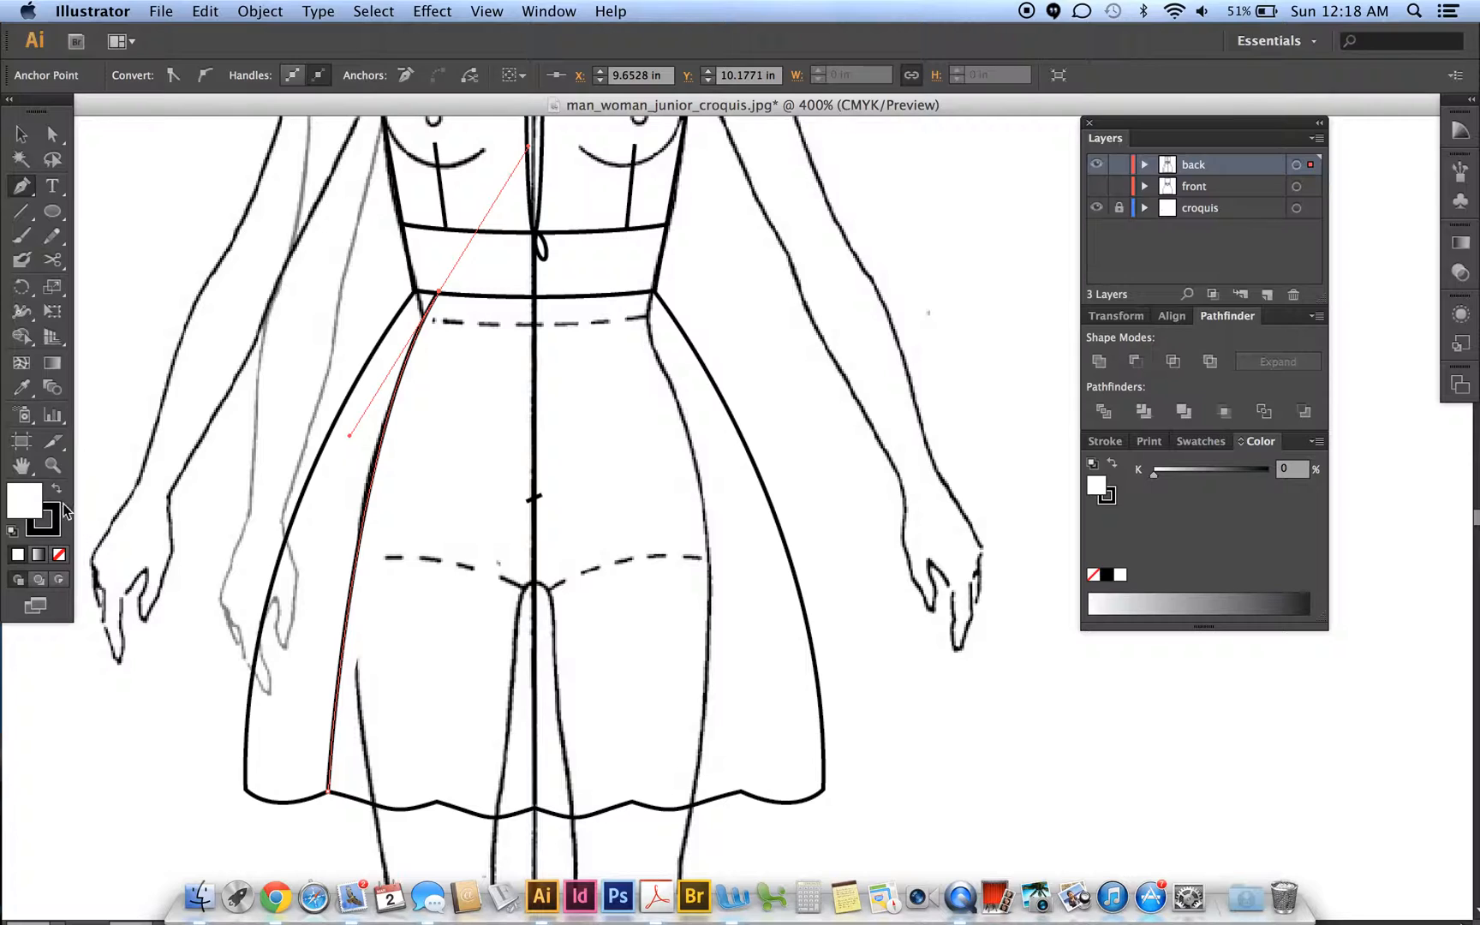
click(59, 553)
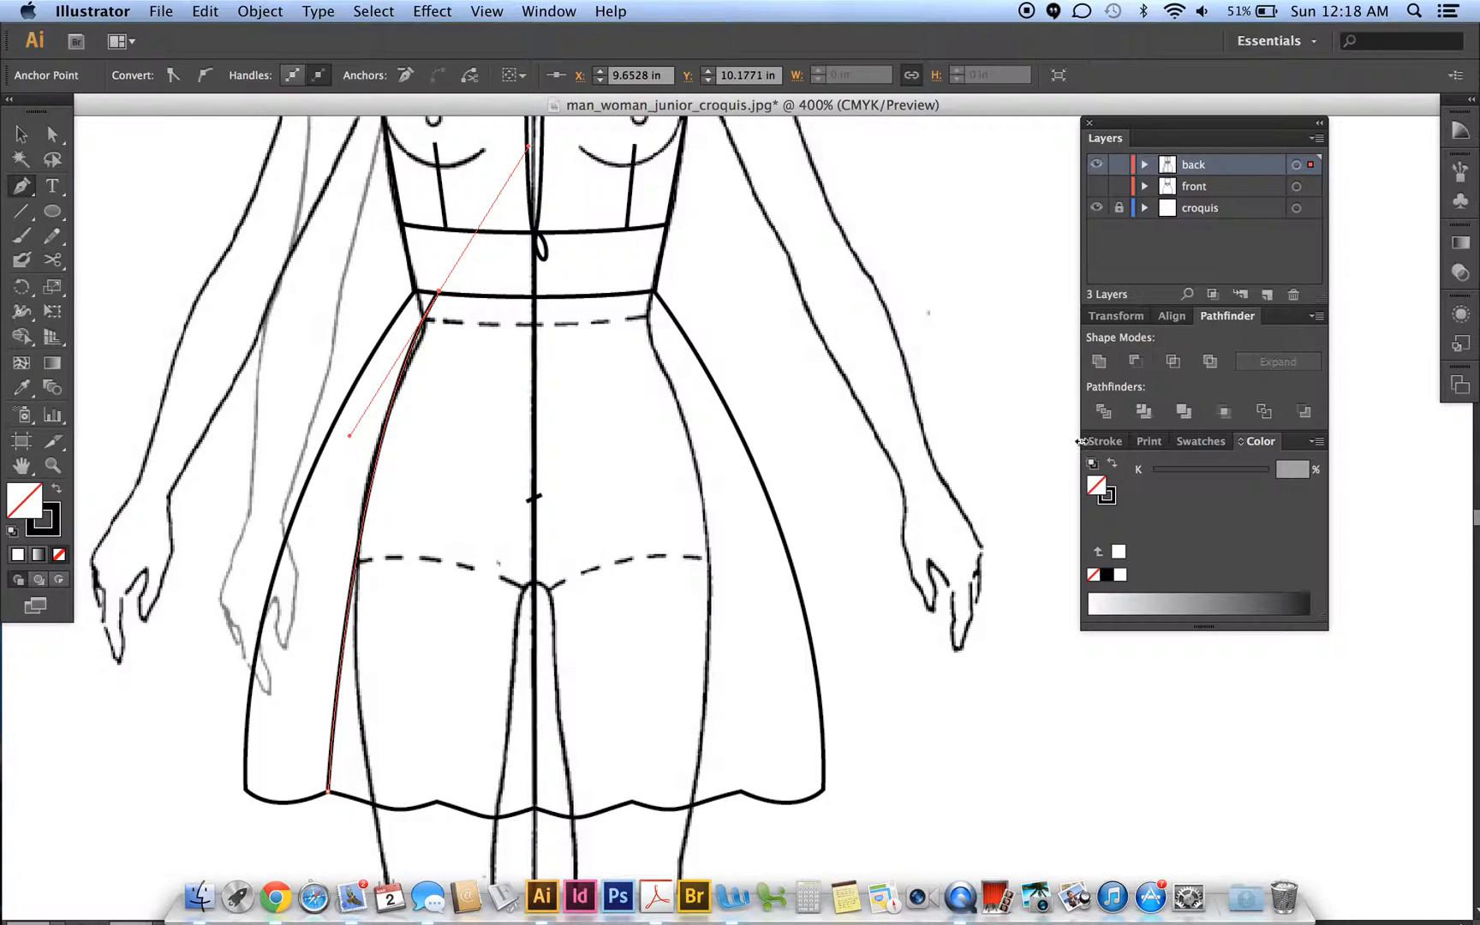
click(1102, 440)
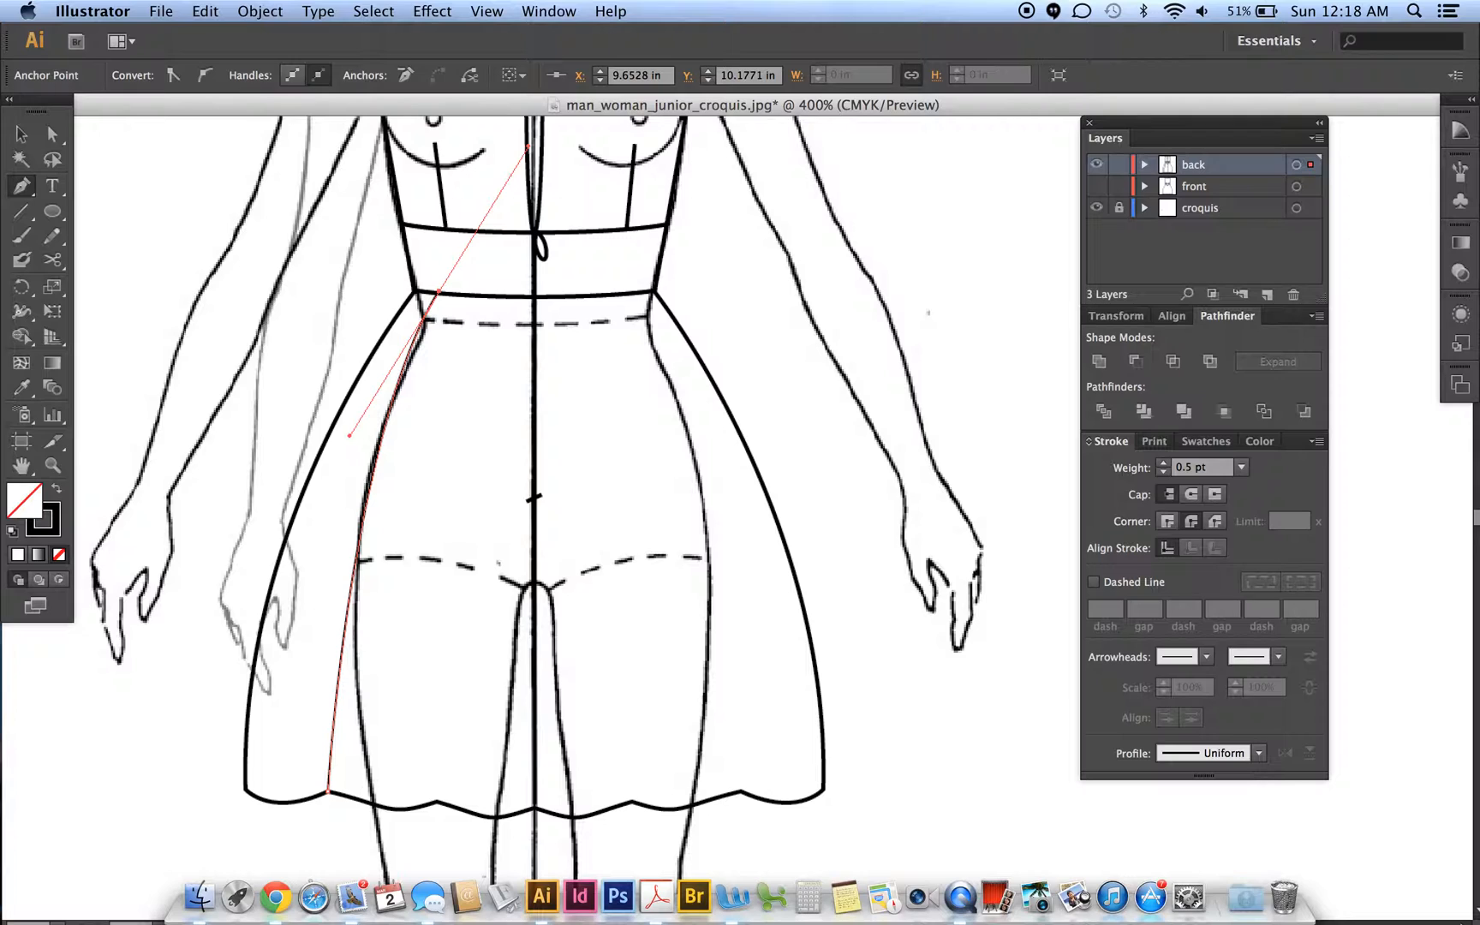
mouse_move(464, 670)
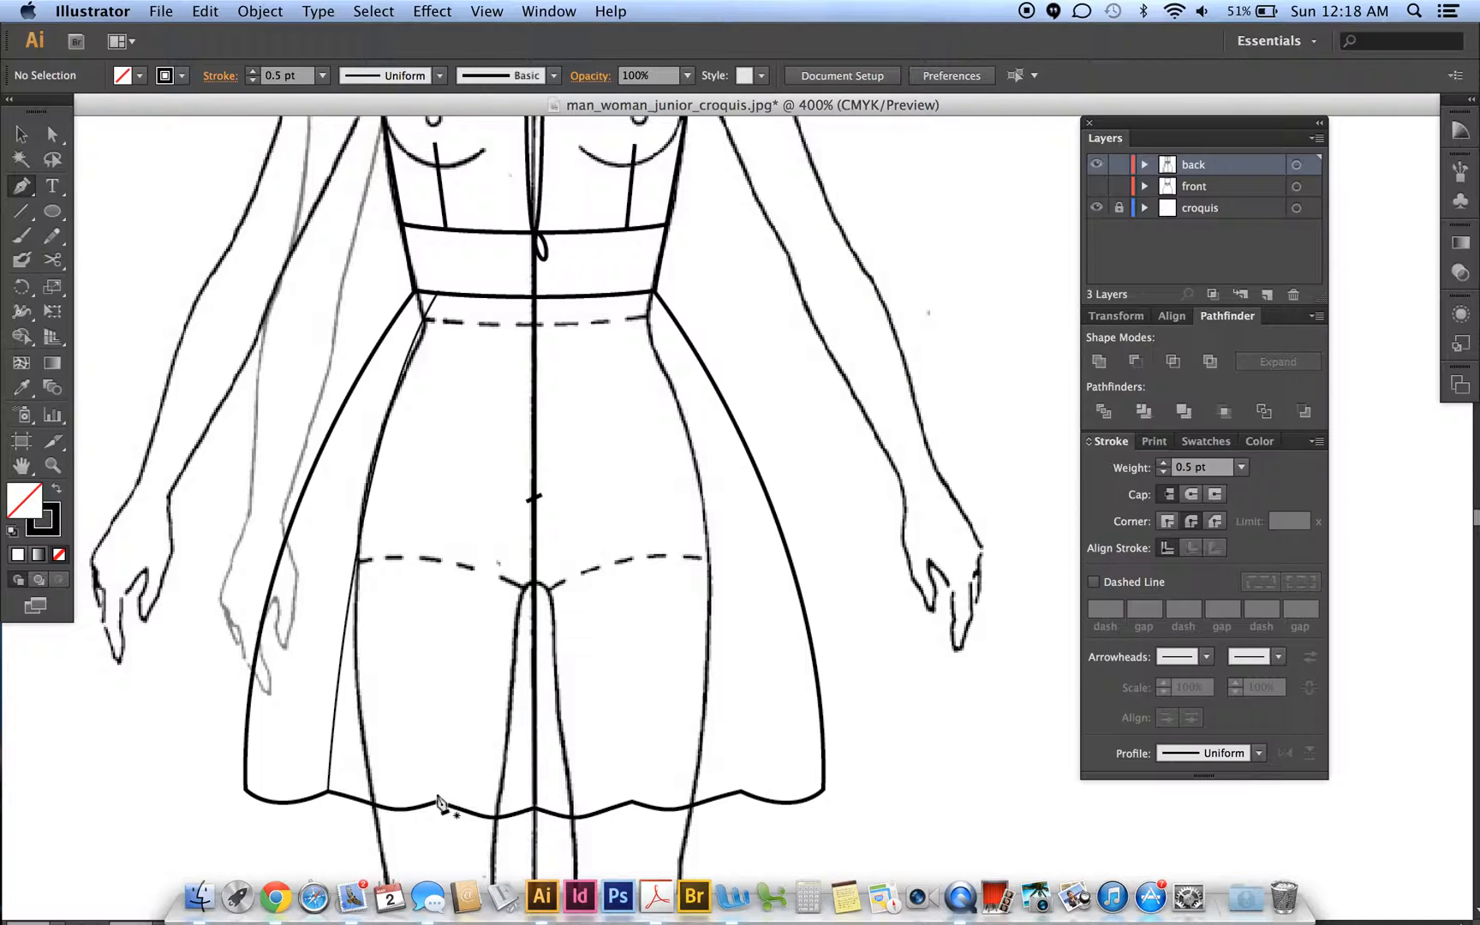
- Draw a second long fold line curving from the hem up to the waist
click(437, 803)
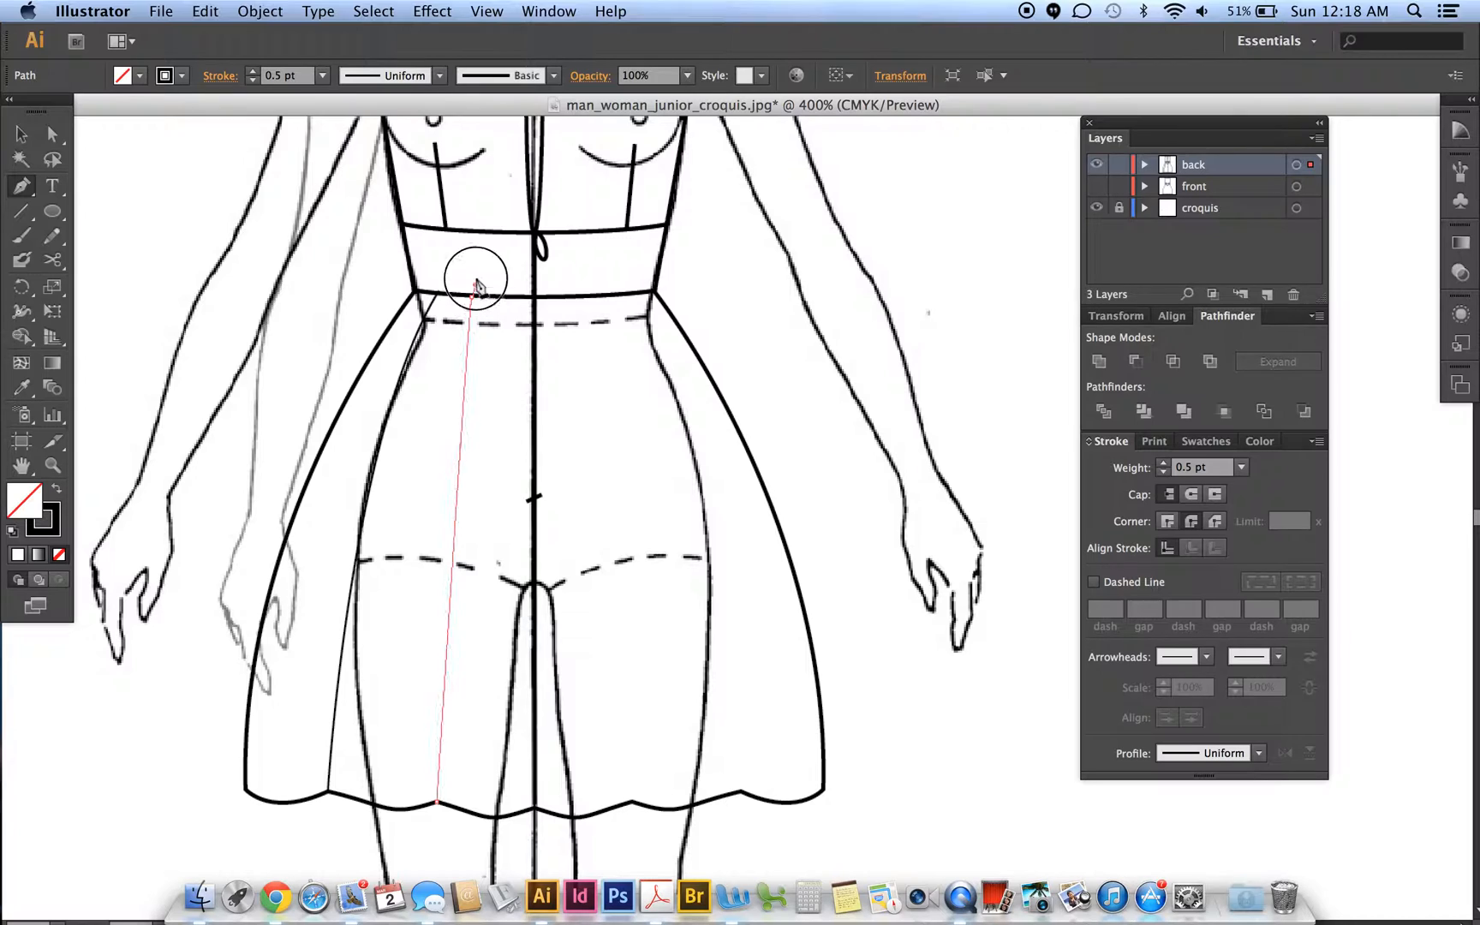
drag(476, 282, 491, 235)
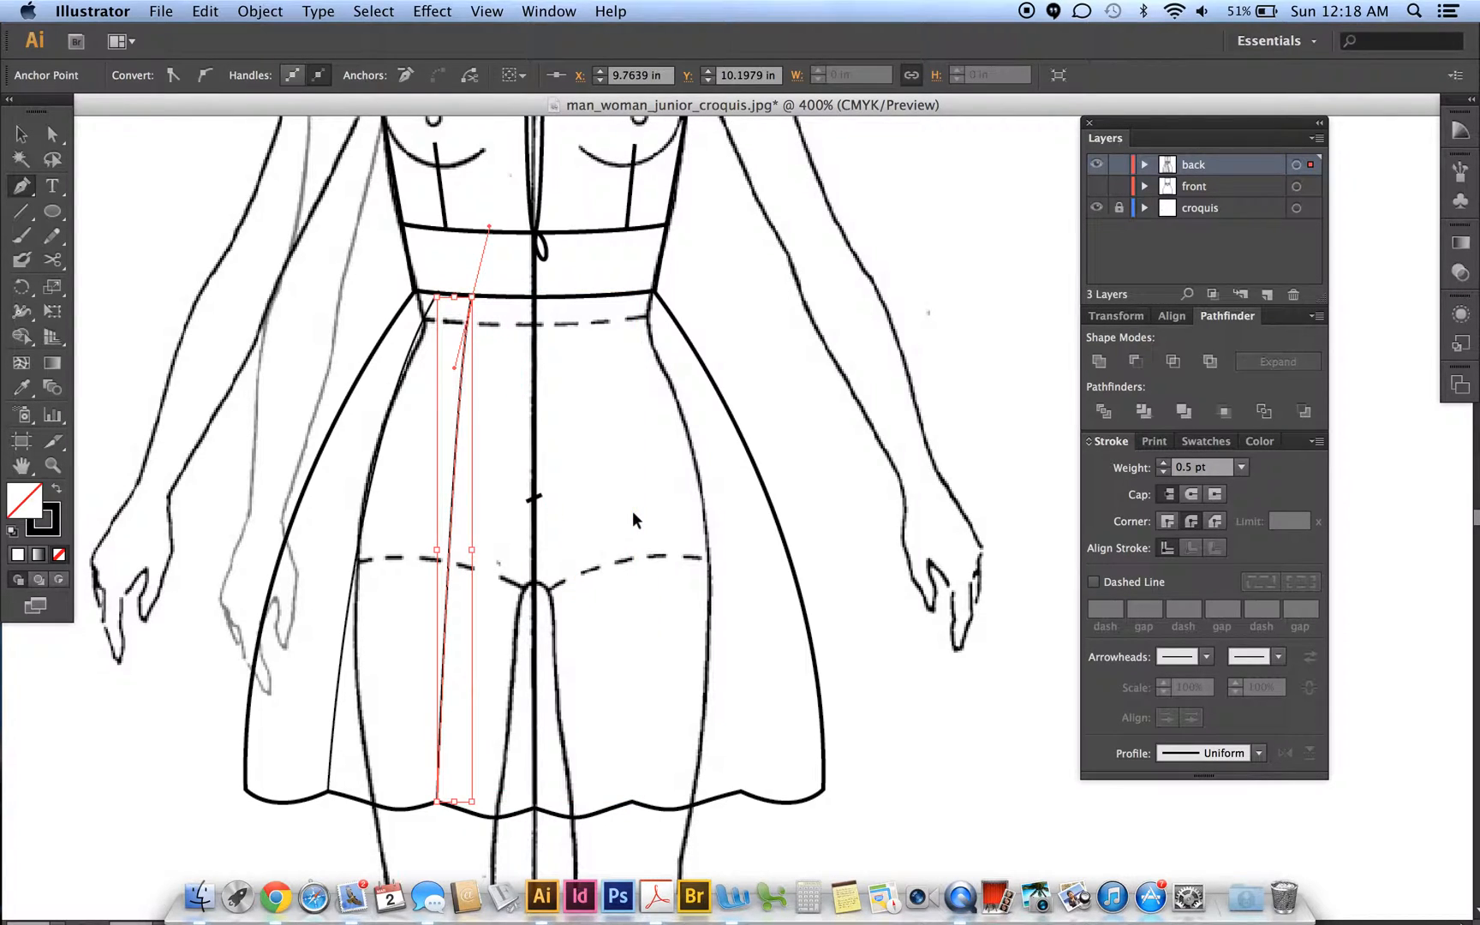
click(635, 520)
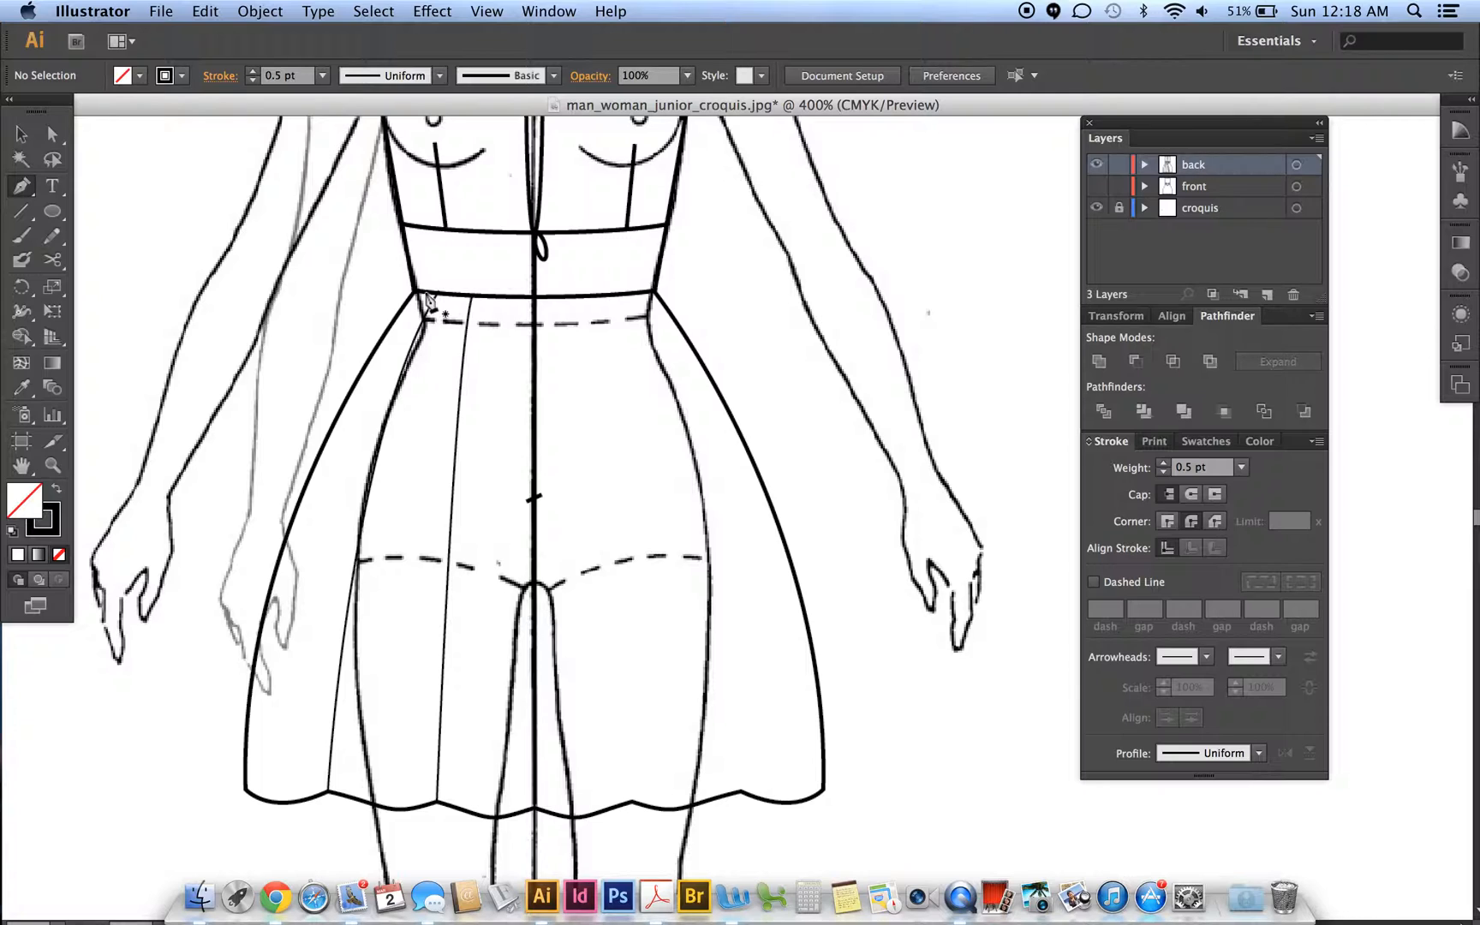
- Add several short curved gather lines fanning down from the left waistband
click(425, 293)
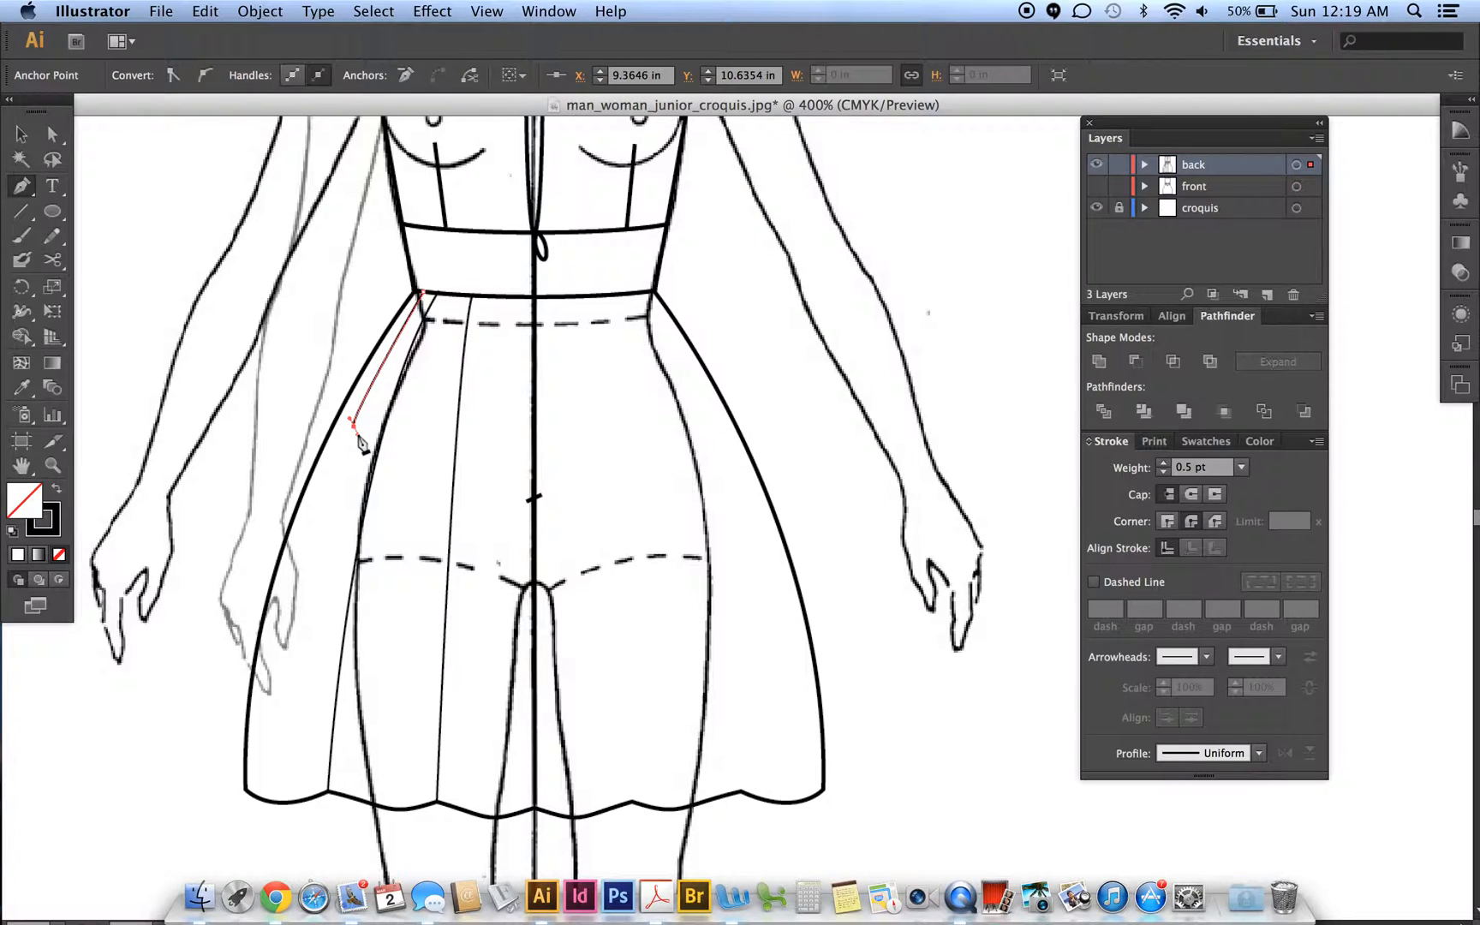
click(356, 444)
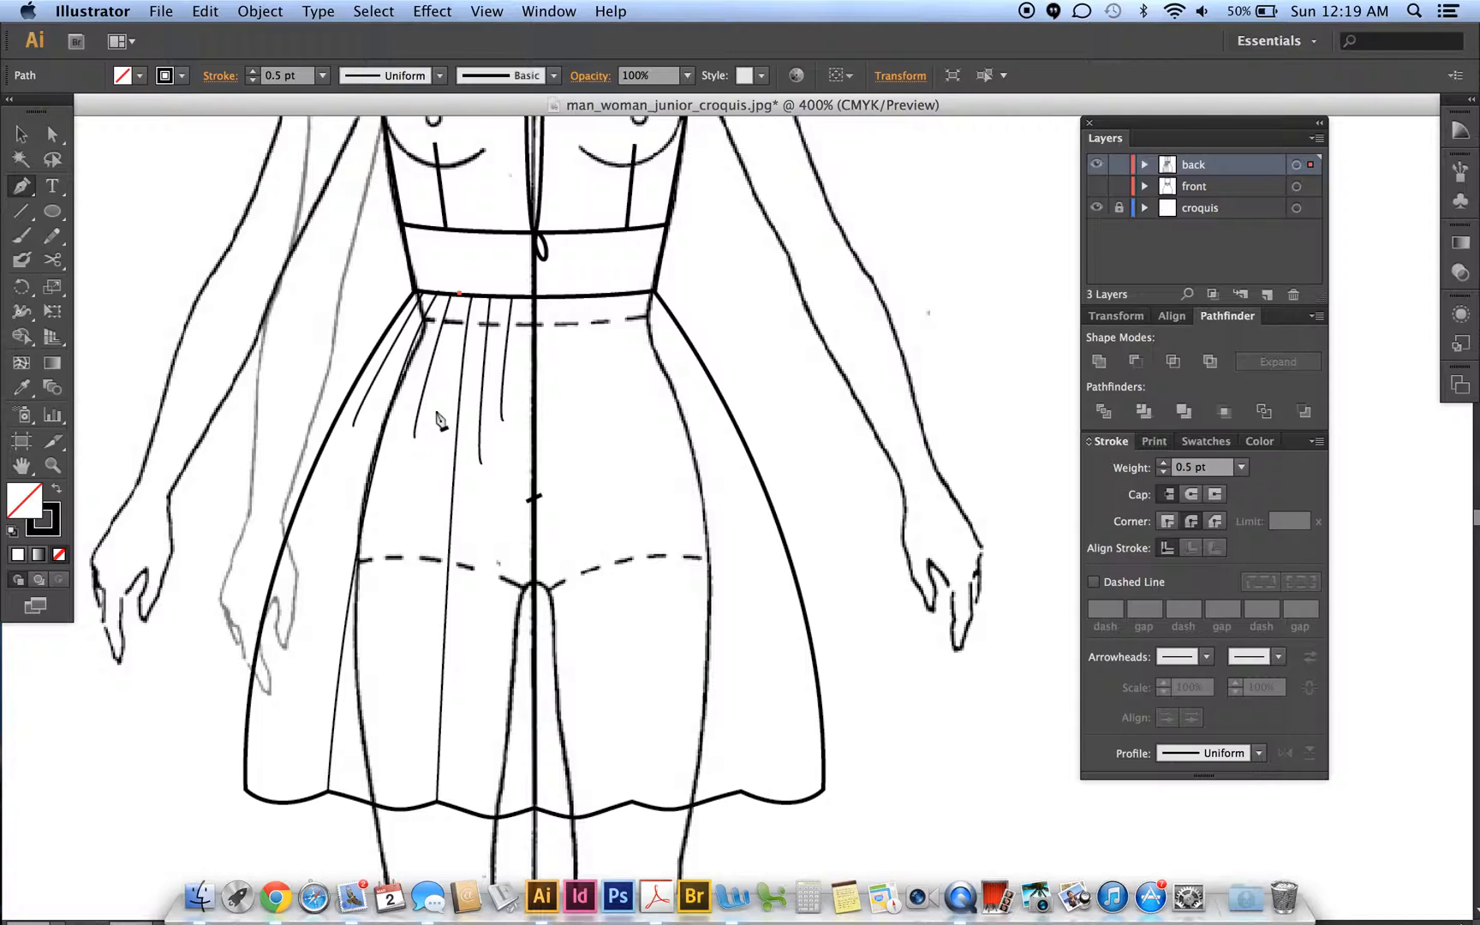
drag(455, 292, 438, 413)
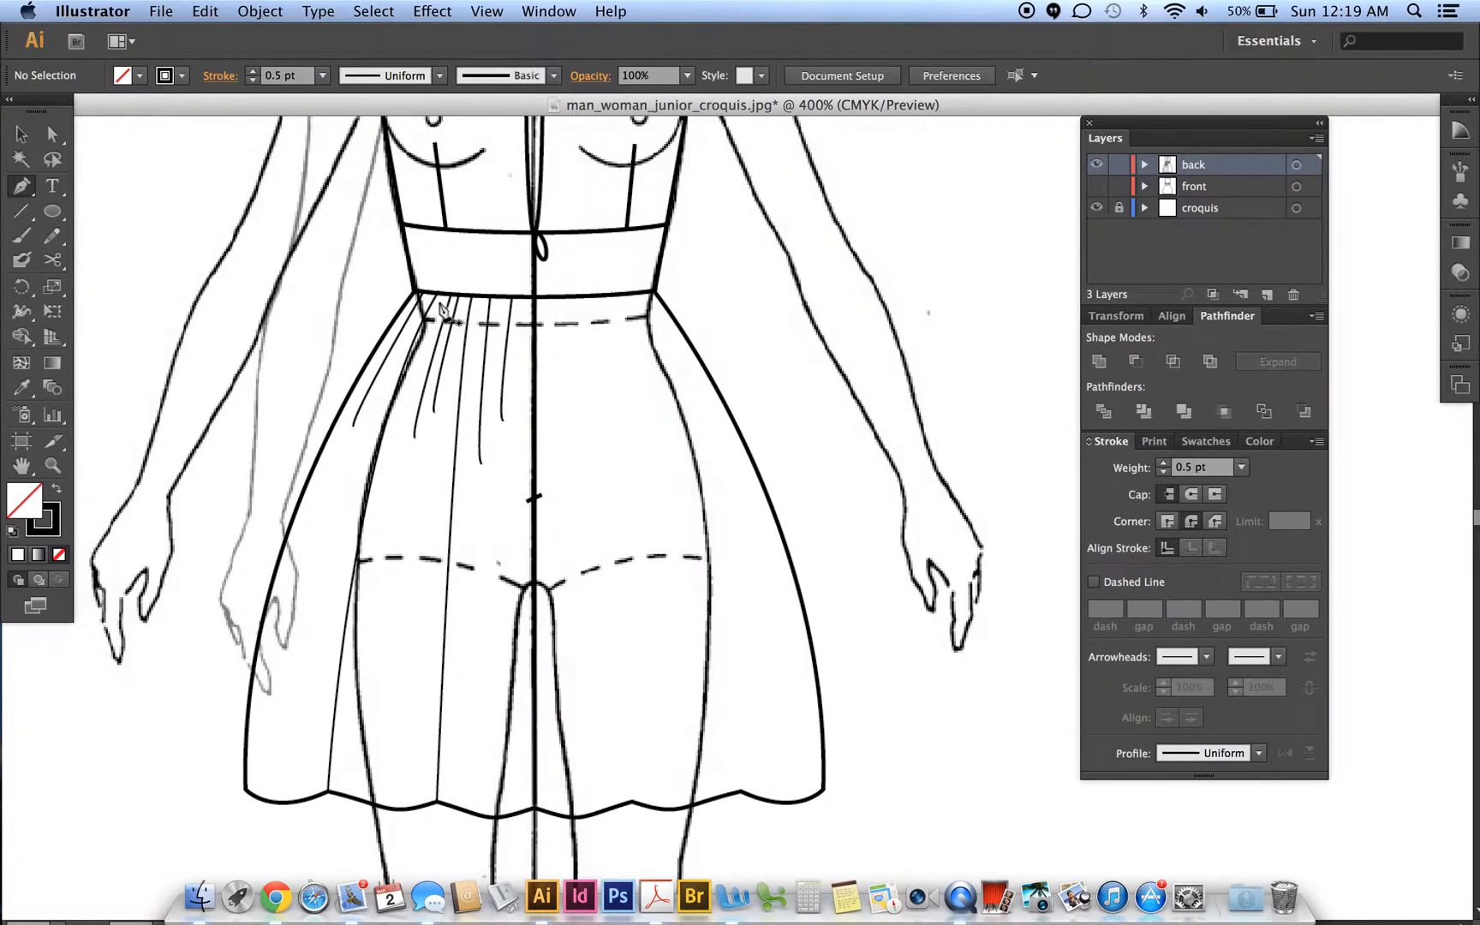
click(440, 313)
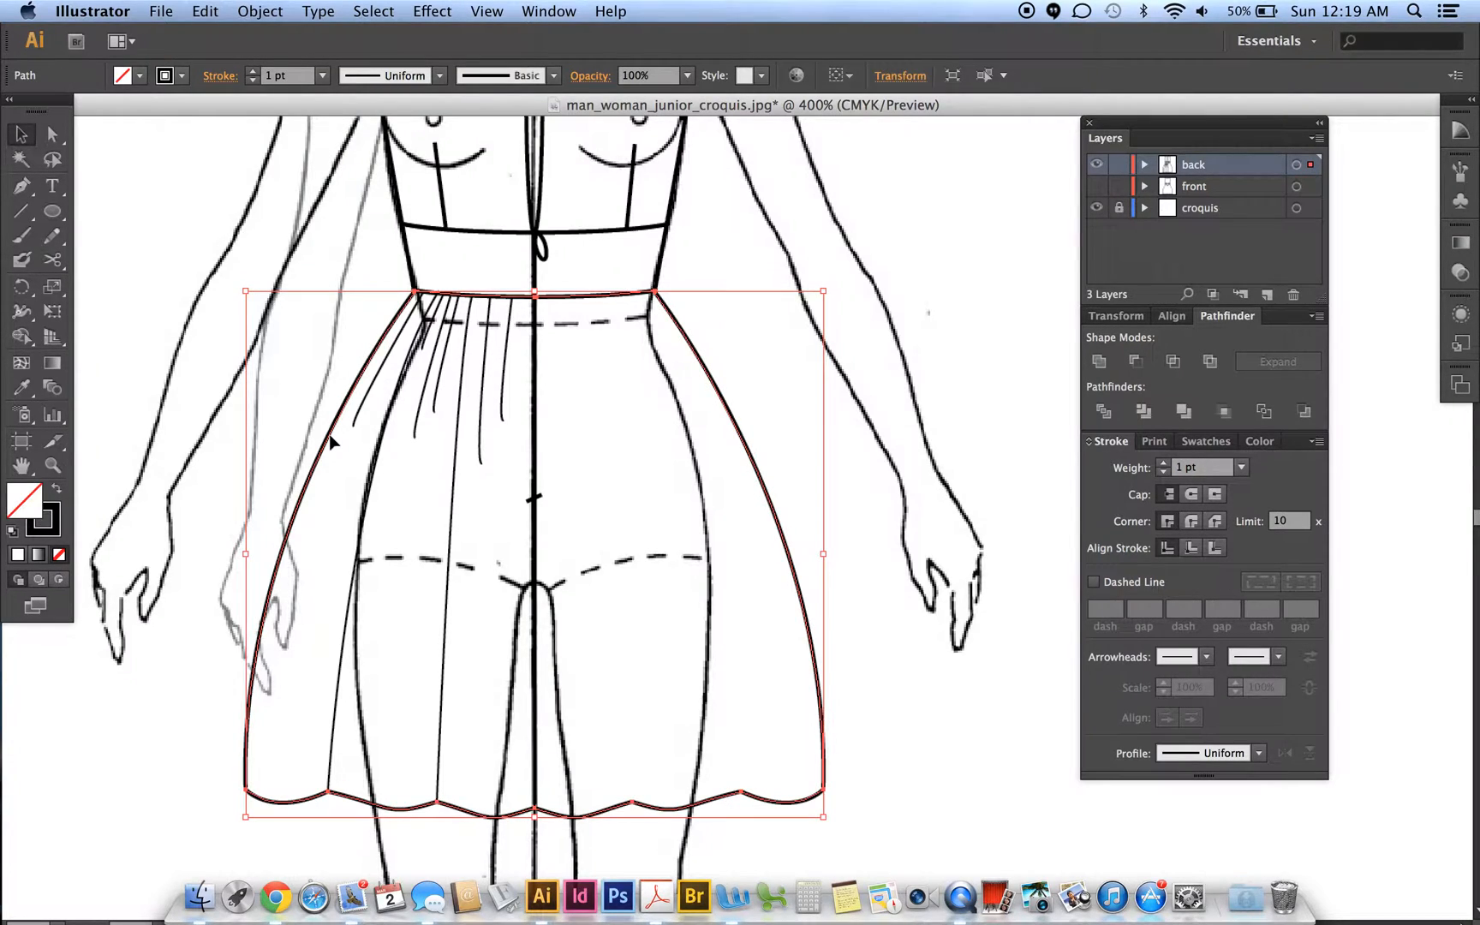
mouse_move(243, 35)
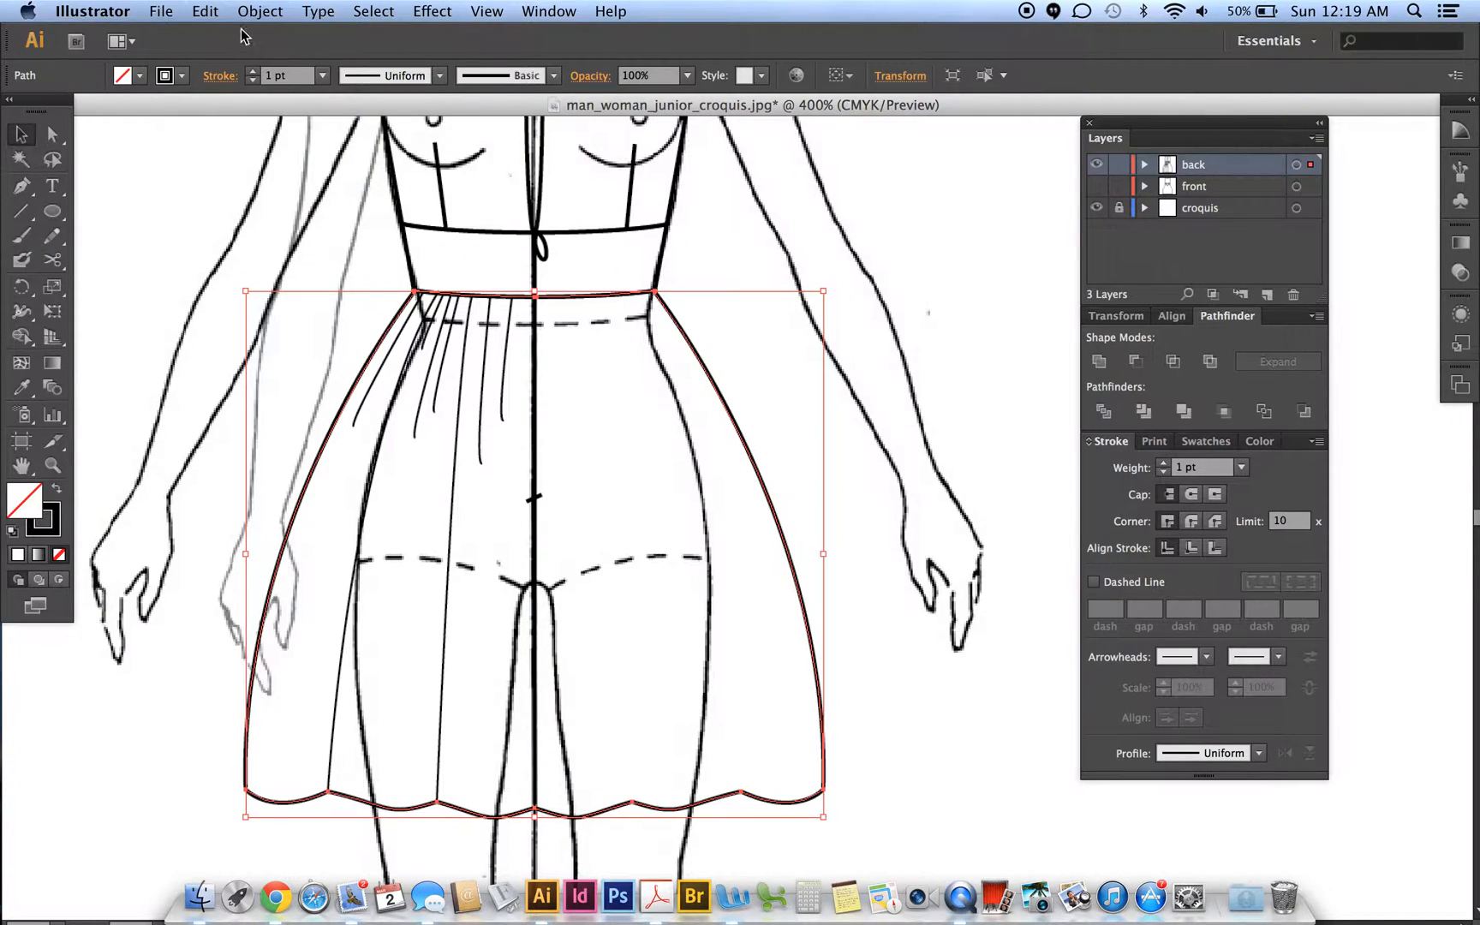
- Reflect a copy of the left fold and gather lines across a vertical axis onto the right half
click(260, 11)
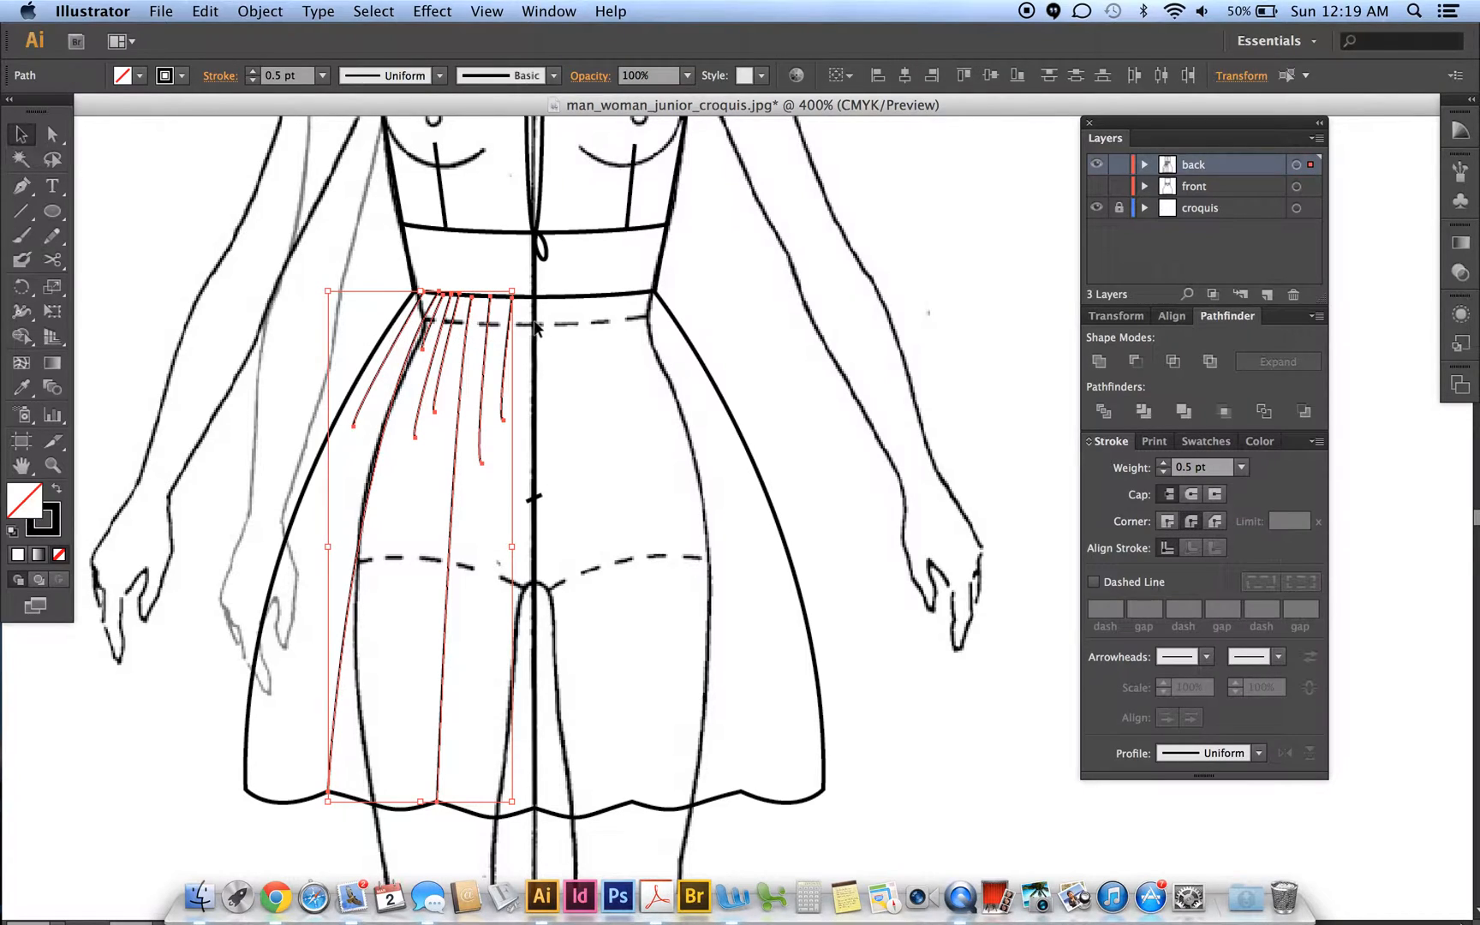
mouse_move(325, 839)
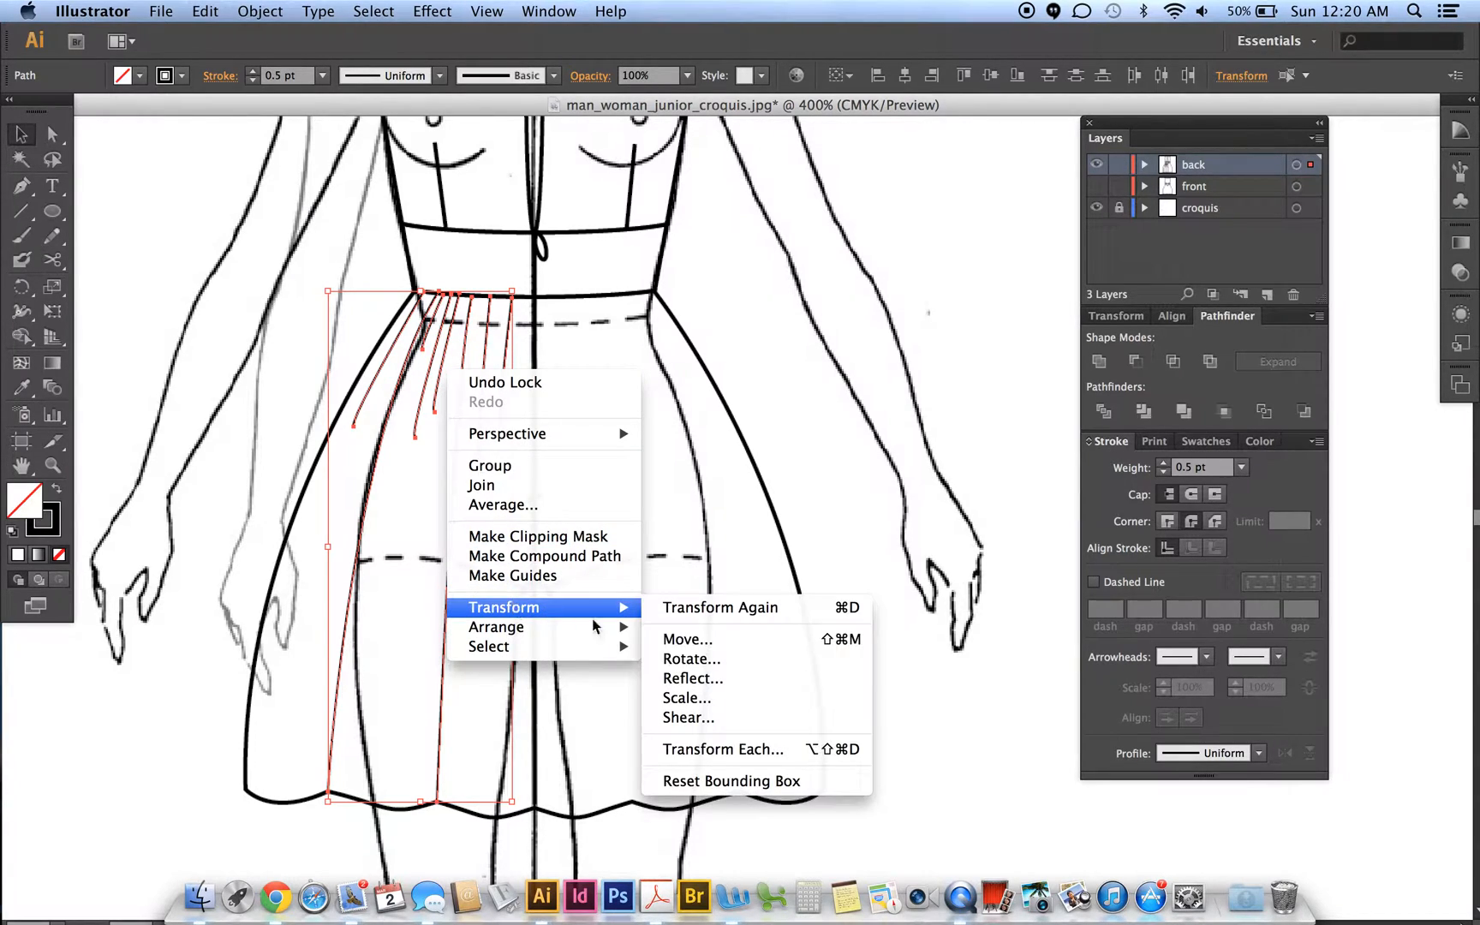
click(692, 678)
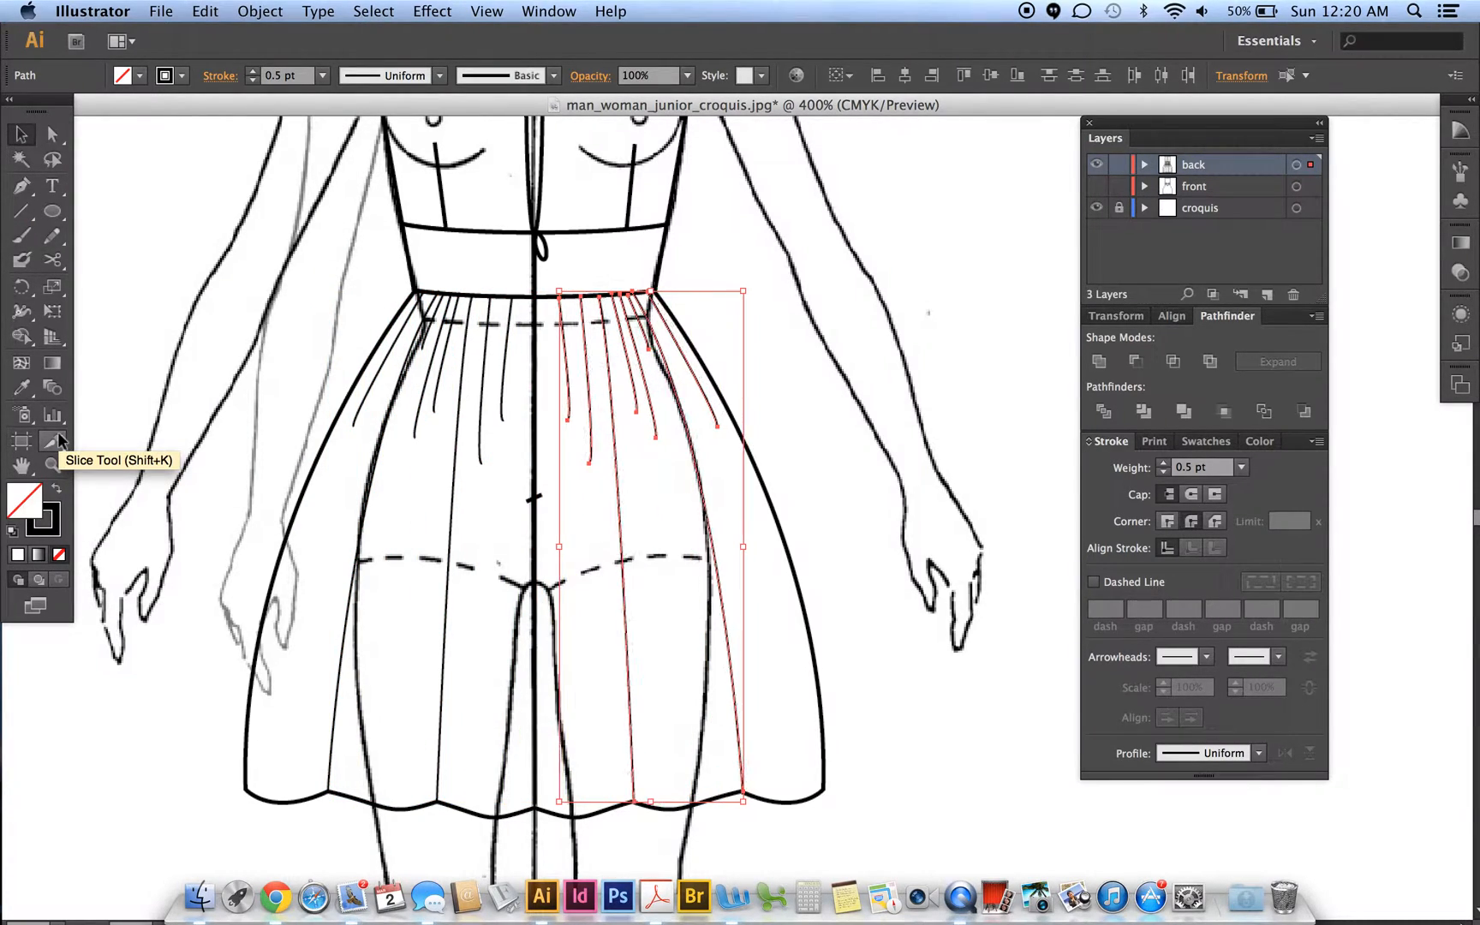
click(158, 202)
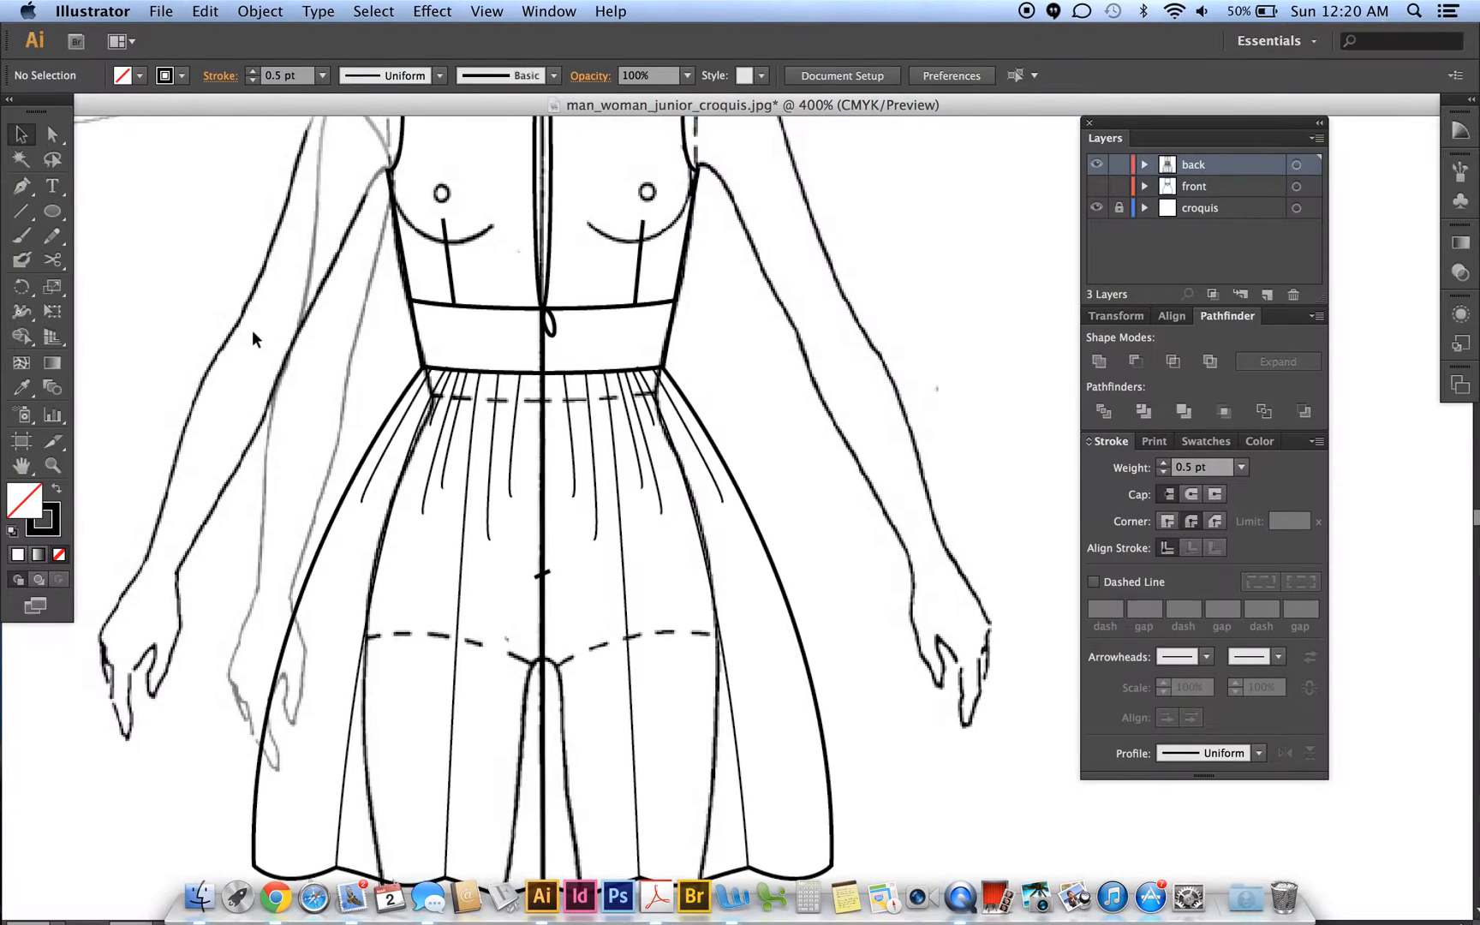
- Select every path of the back dress drawing and group them into one object
scroll(down, 3)
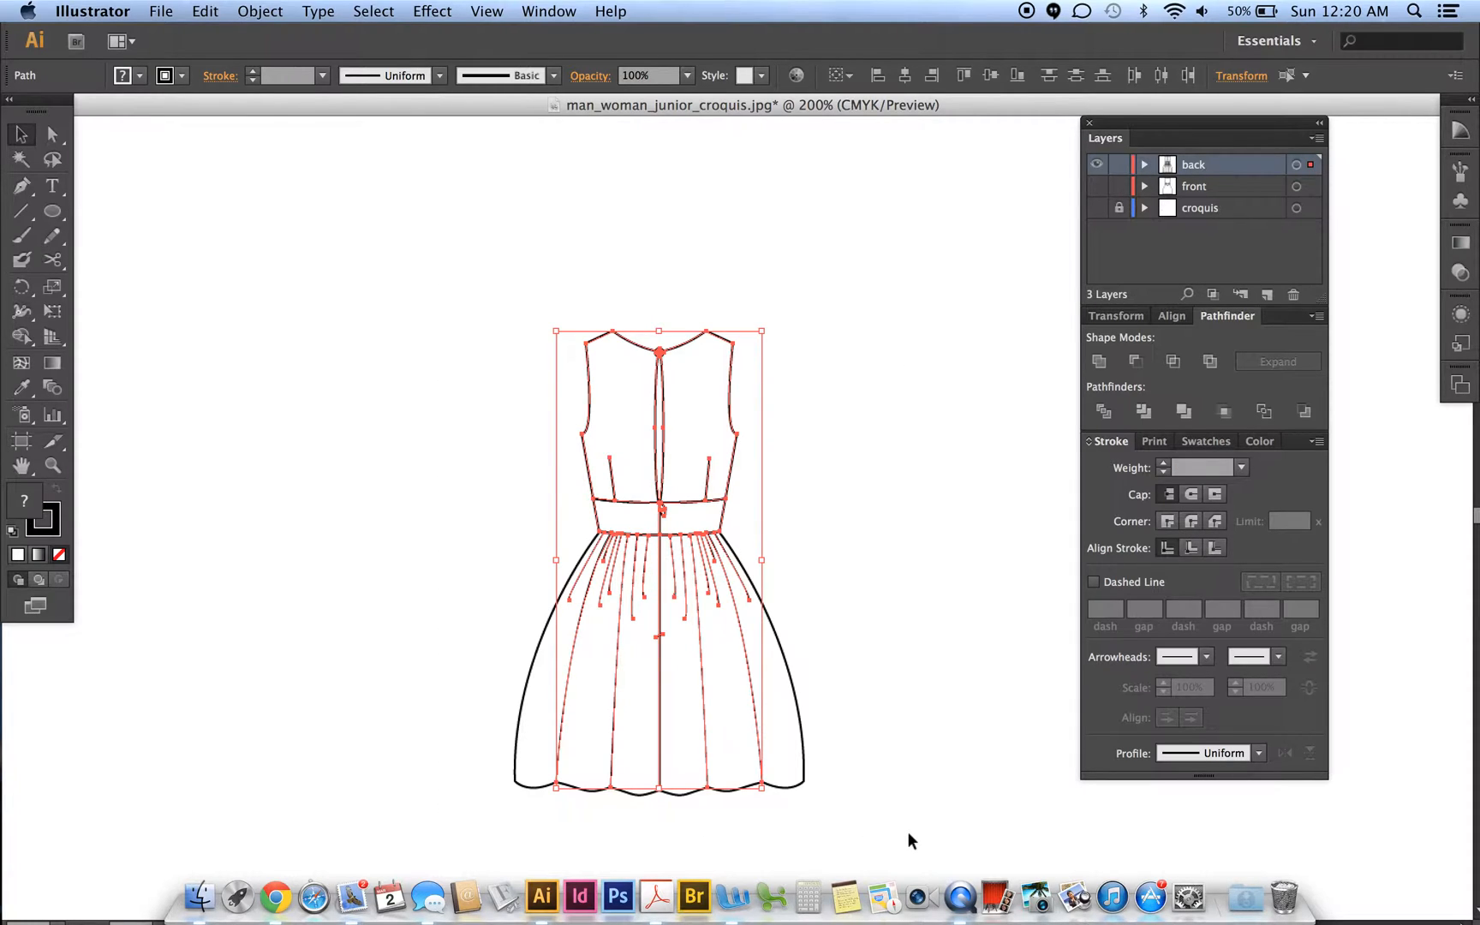
click(202, 259)
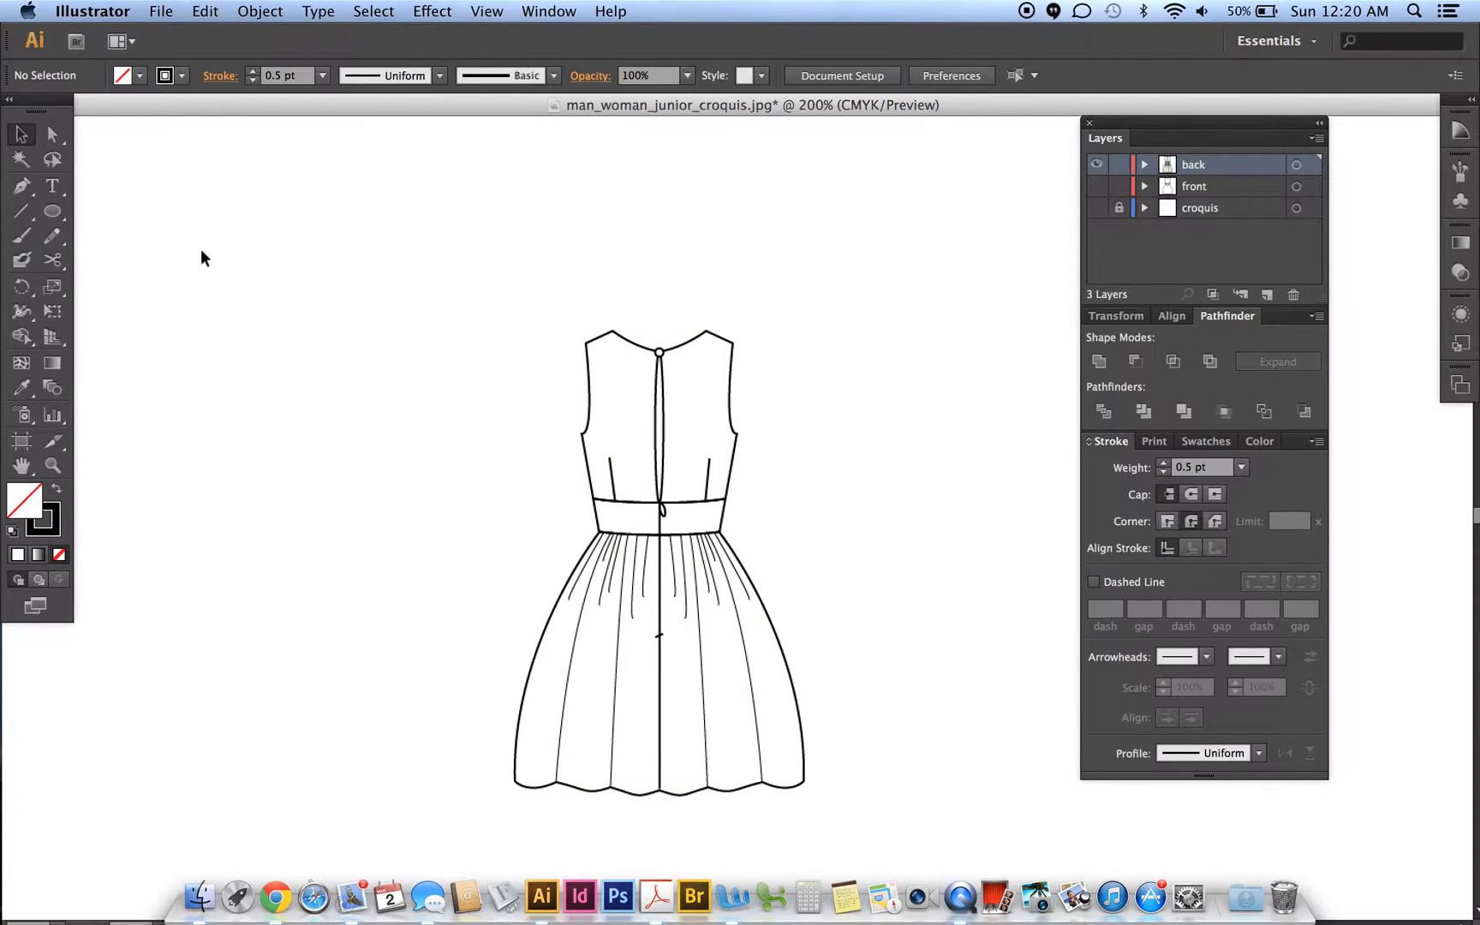
click(260, 10)
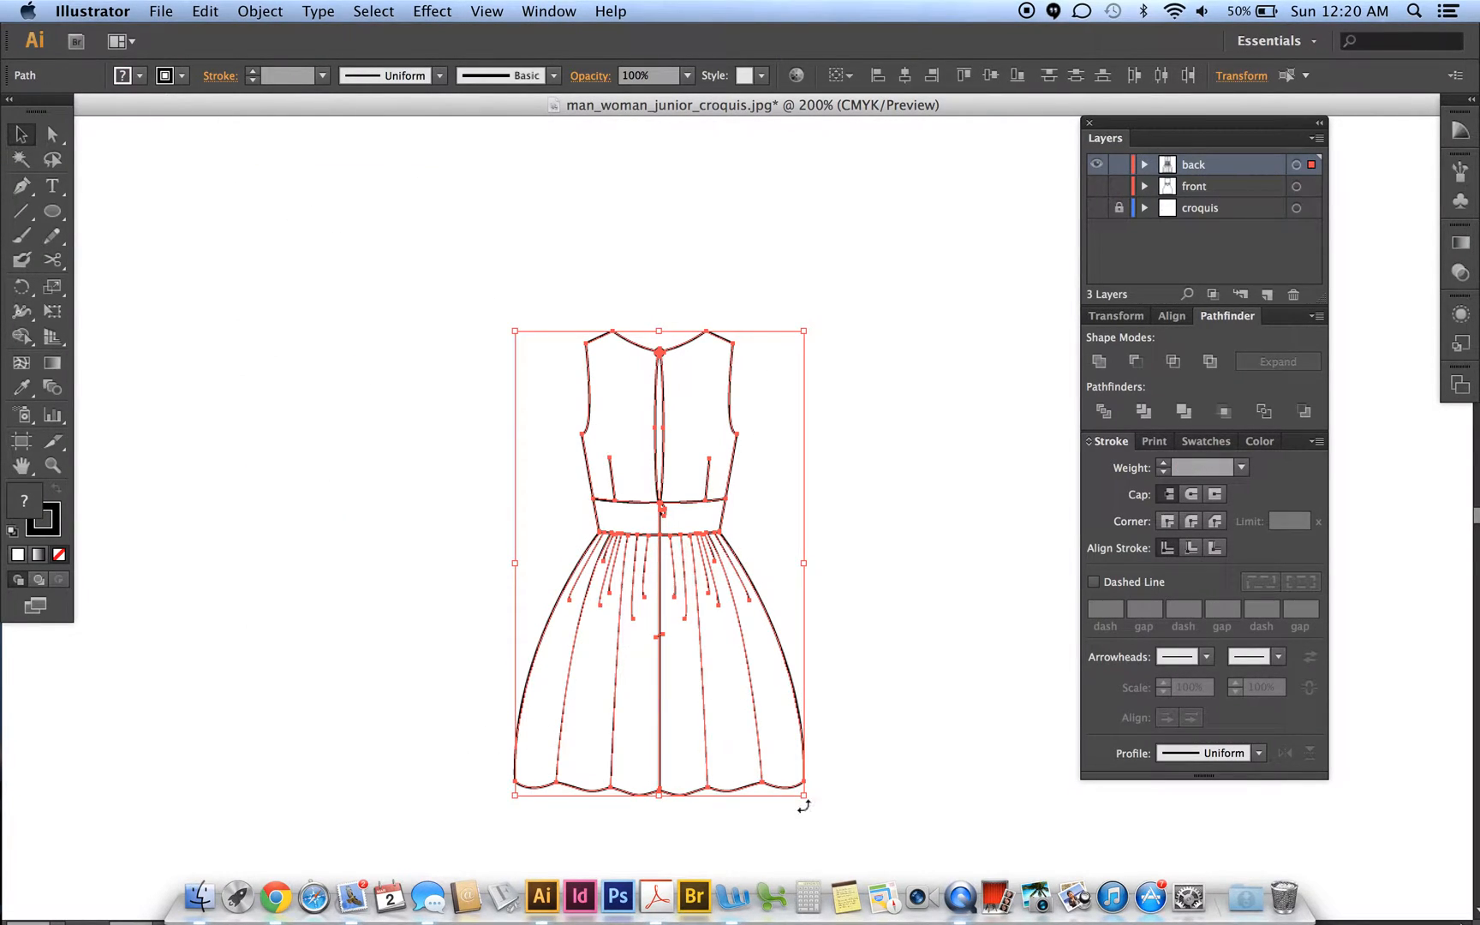
right_click(683, 580)
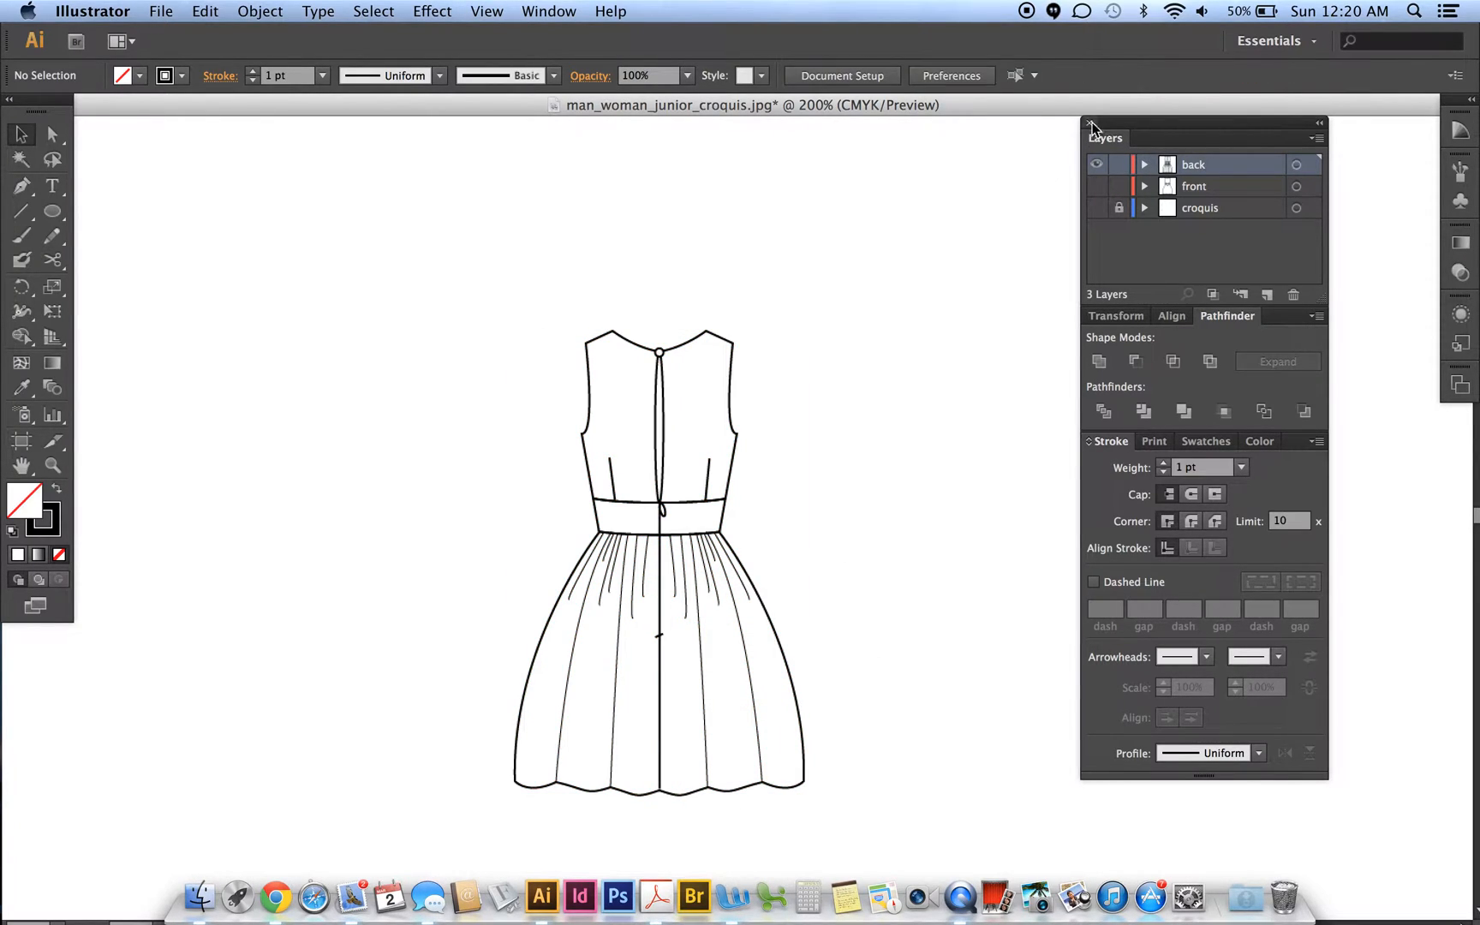
click(1096, 164)
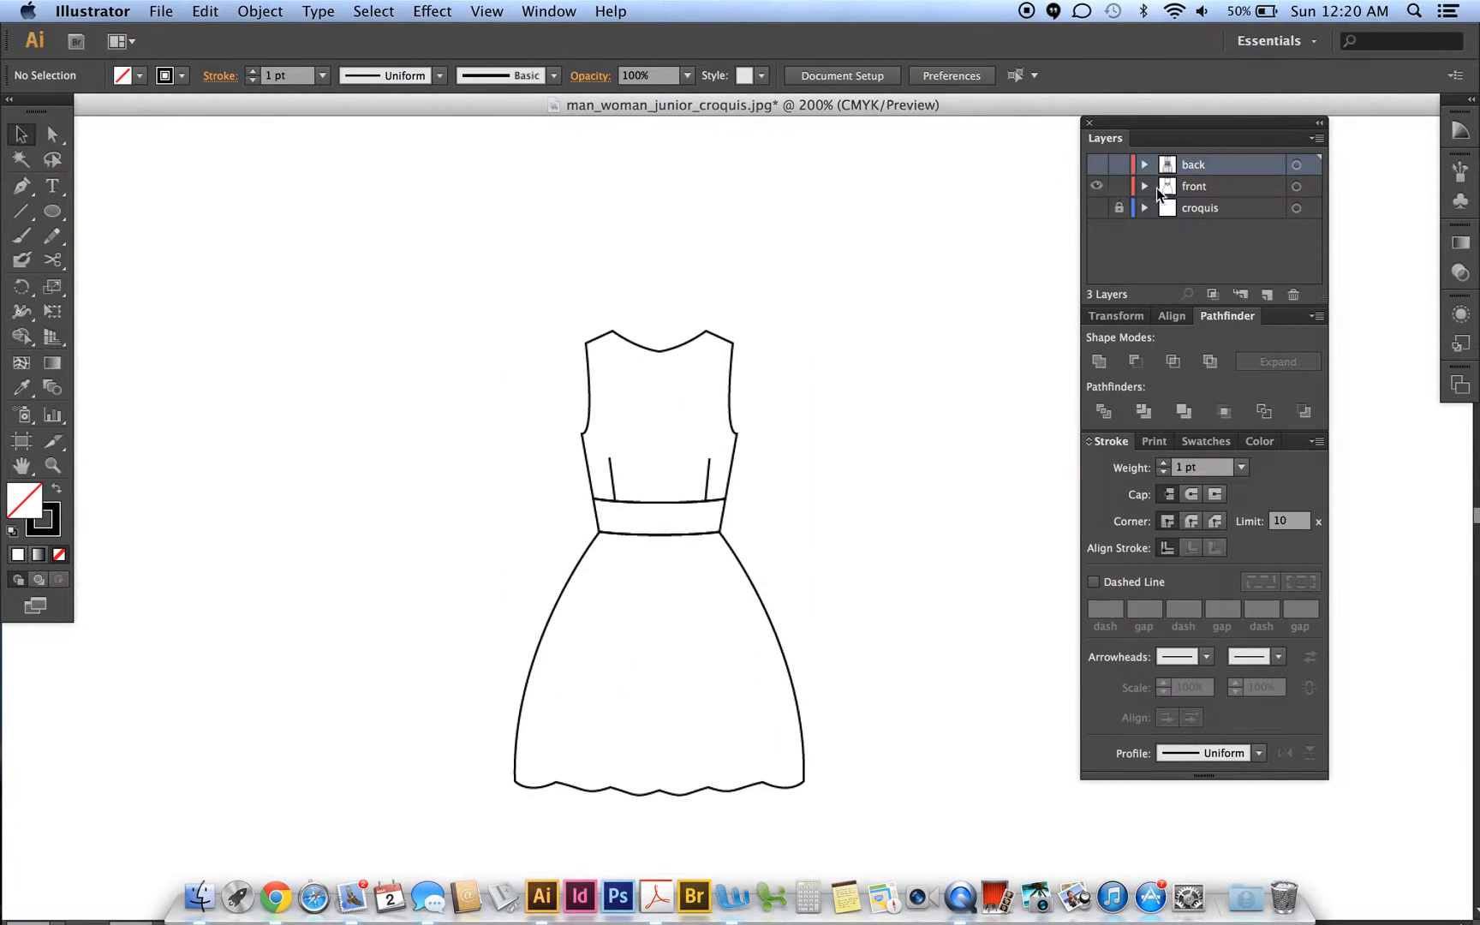
click(1191, 186)
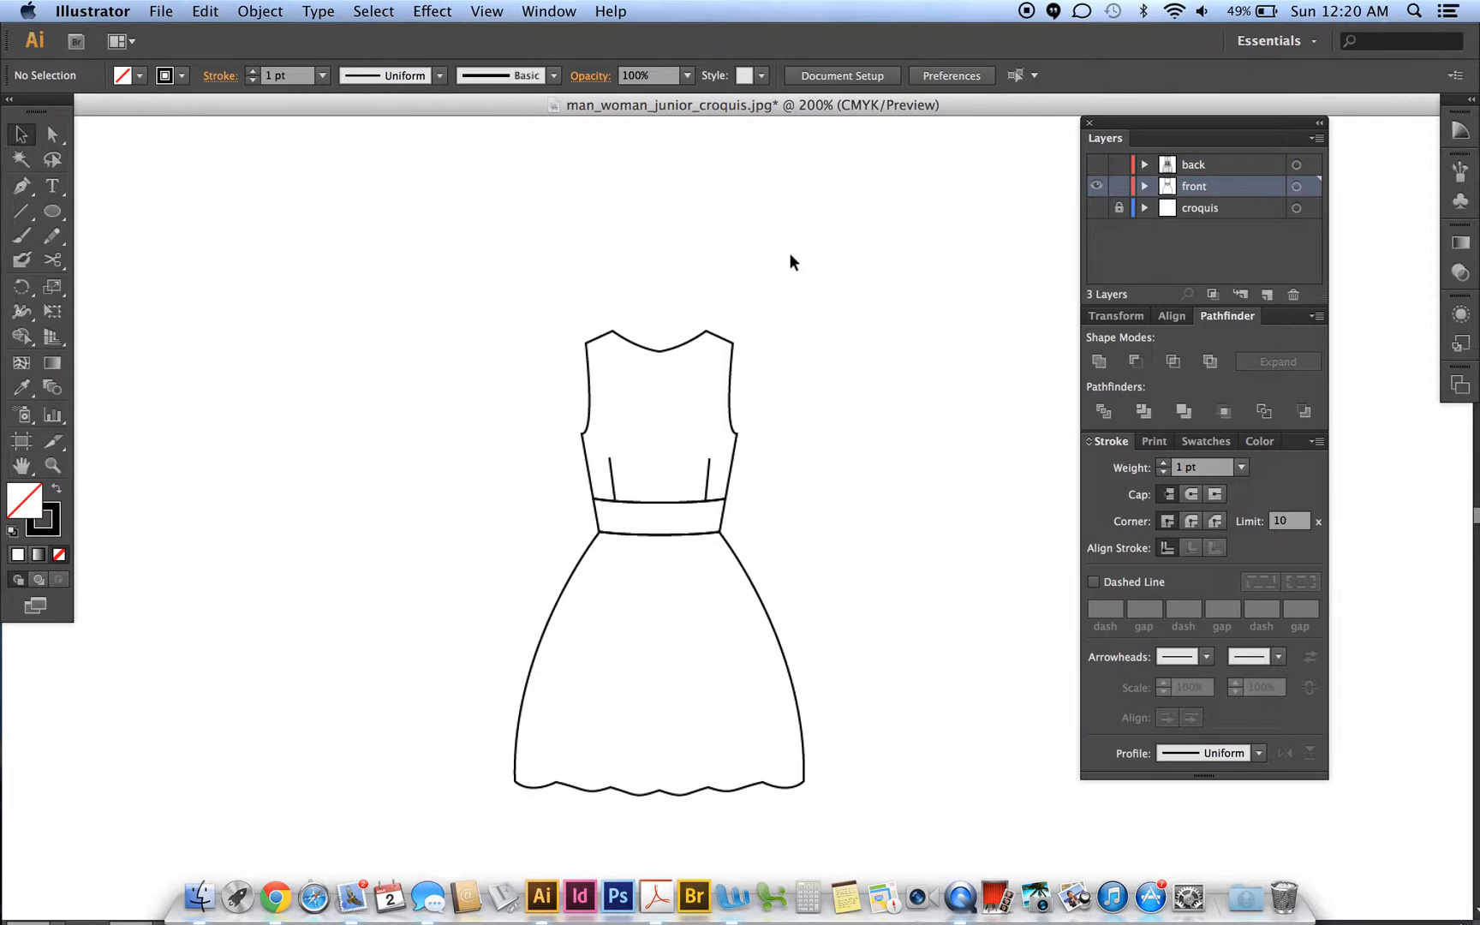
click(261, 12)
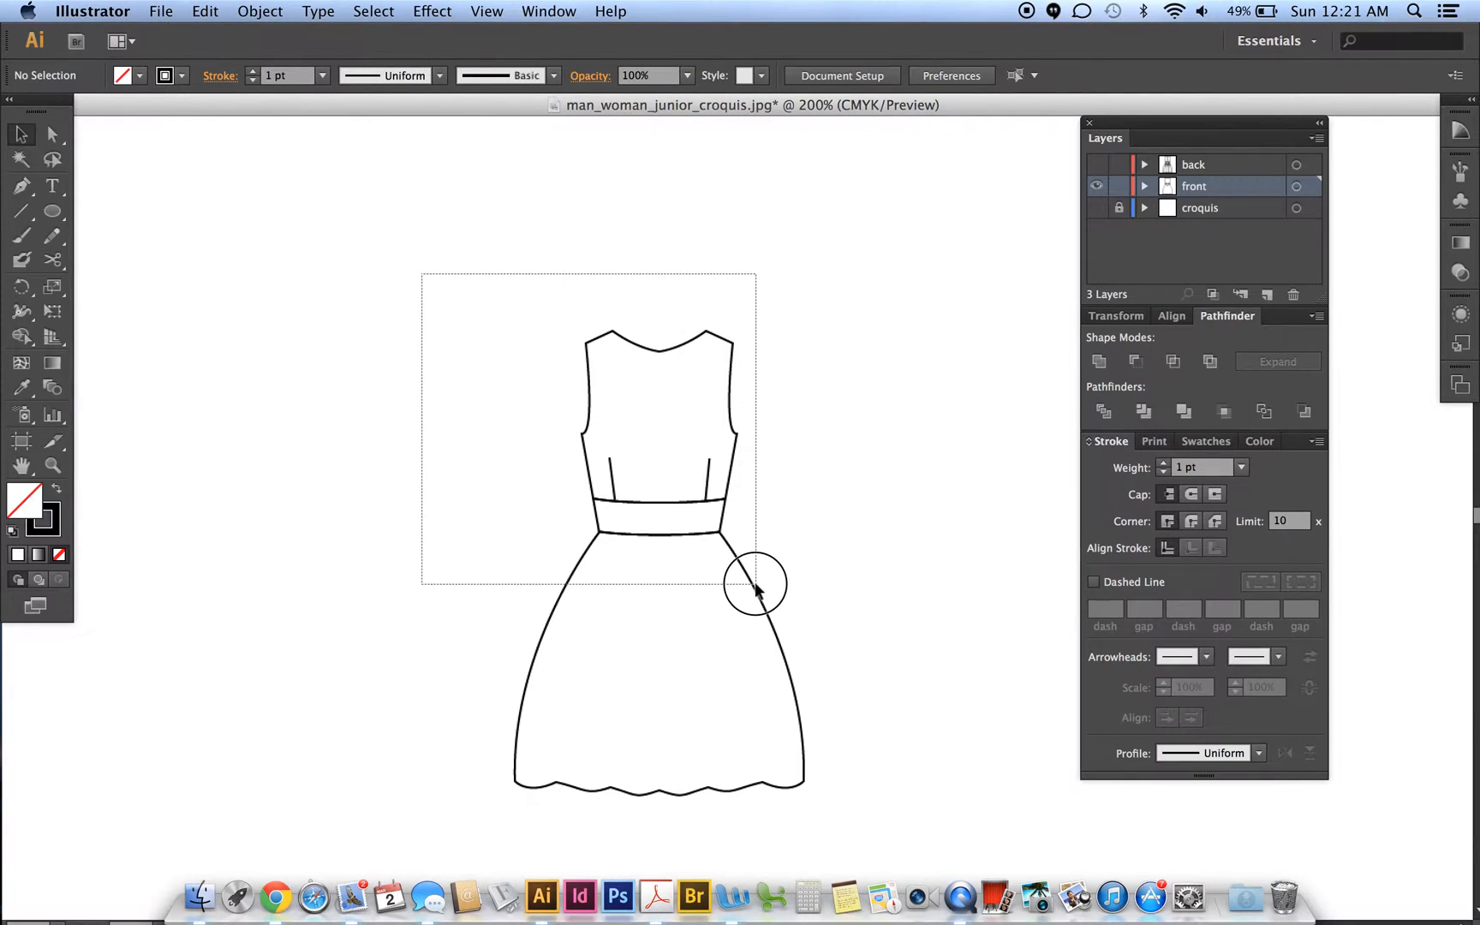
click(756, 586)
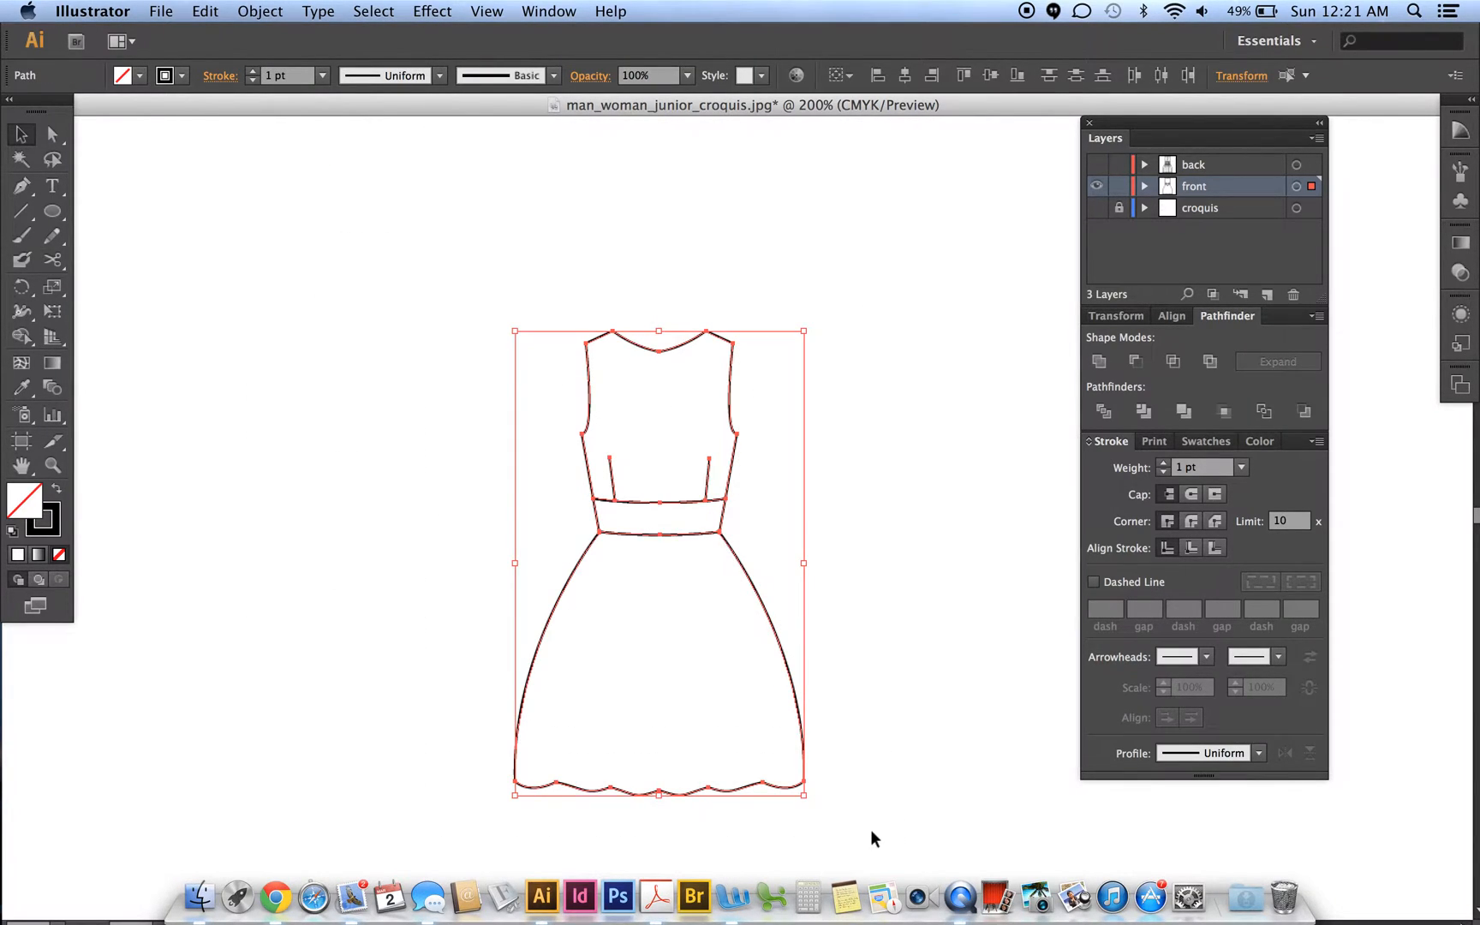
click(726, 593)
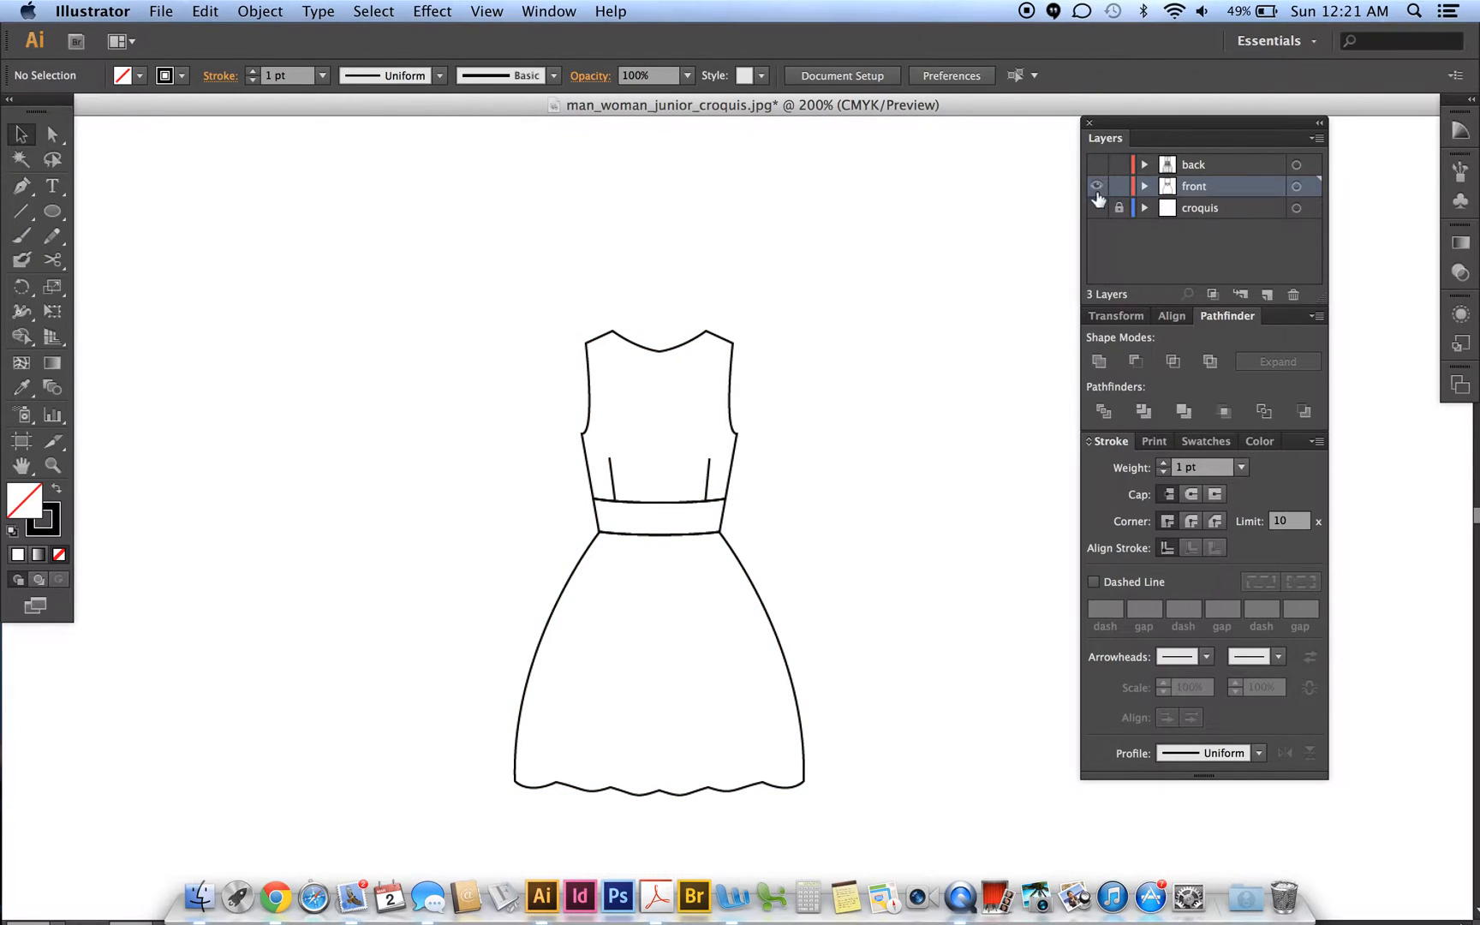
click(1098, 164)
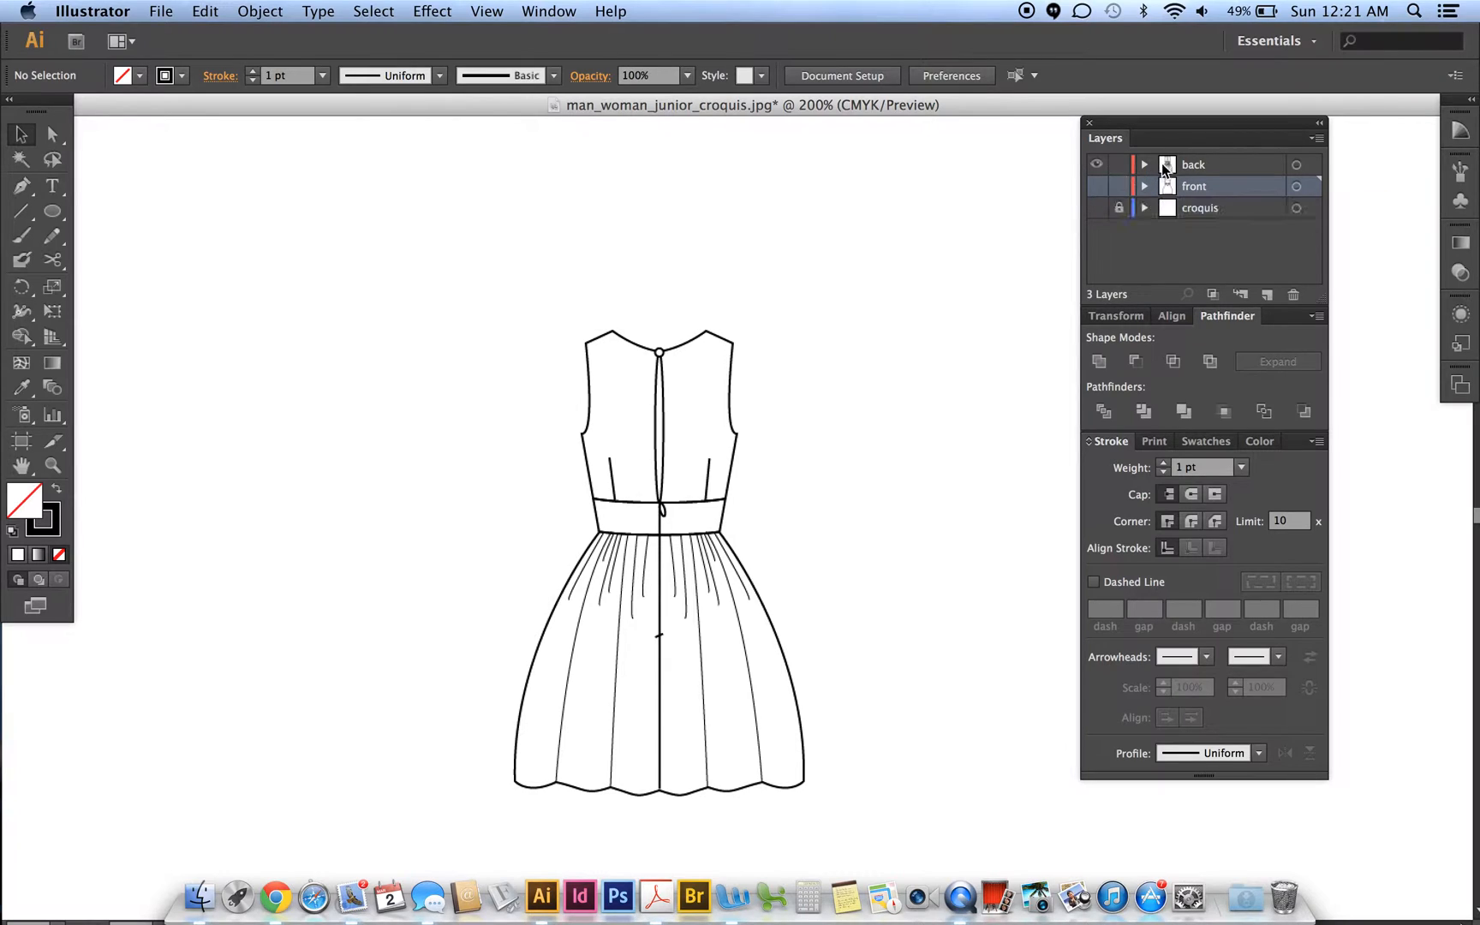
click(1226, 165)
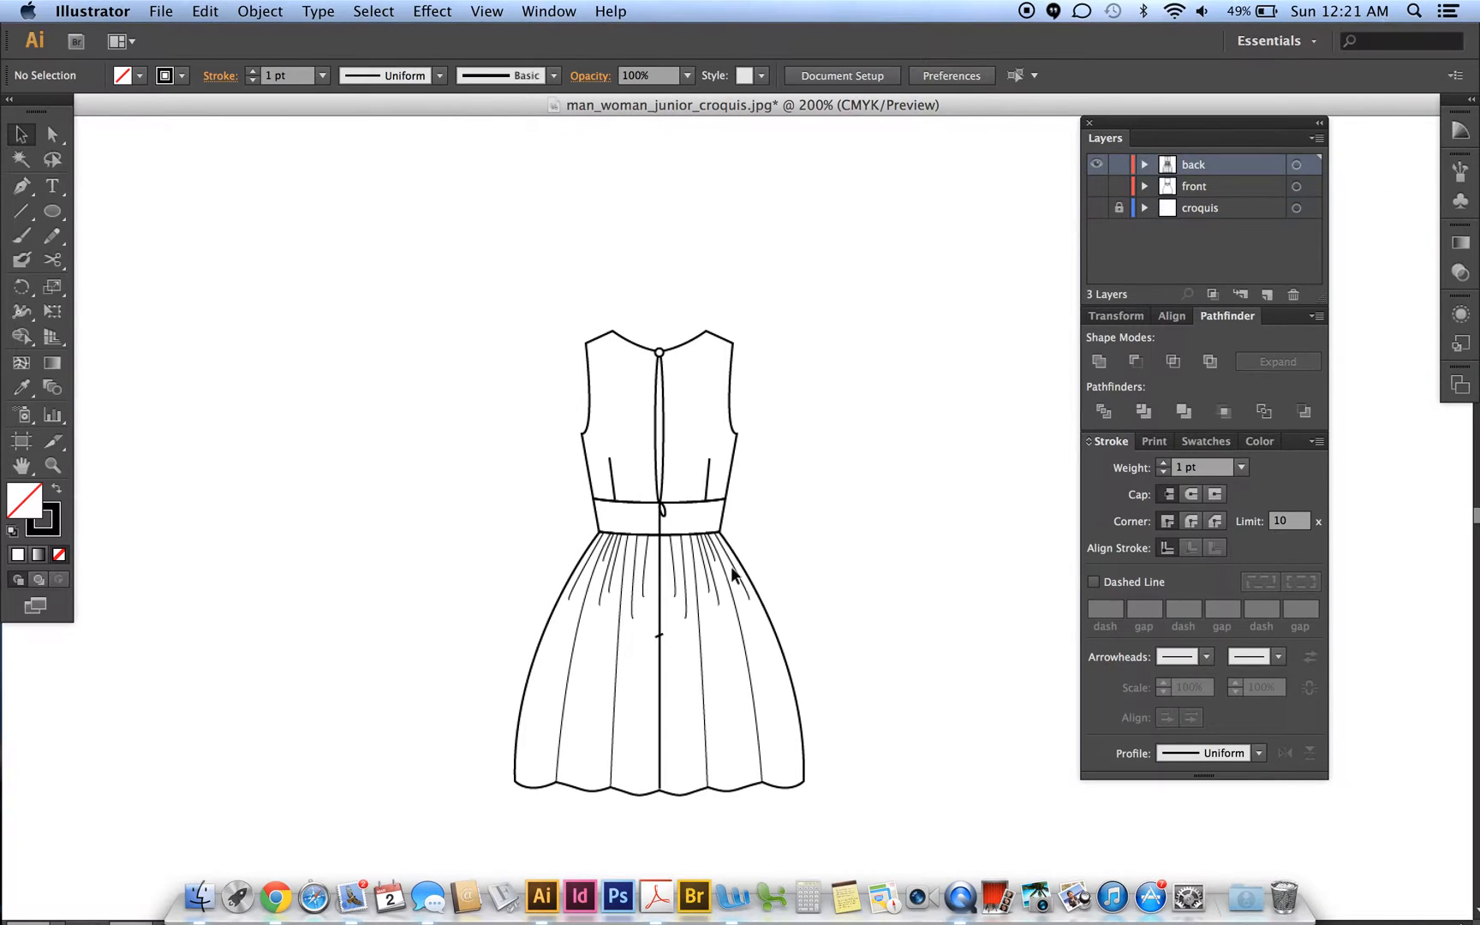
click(661, 567)
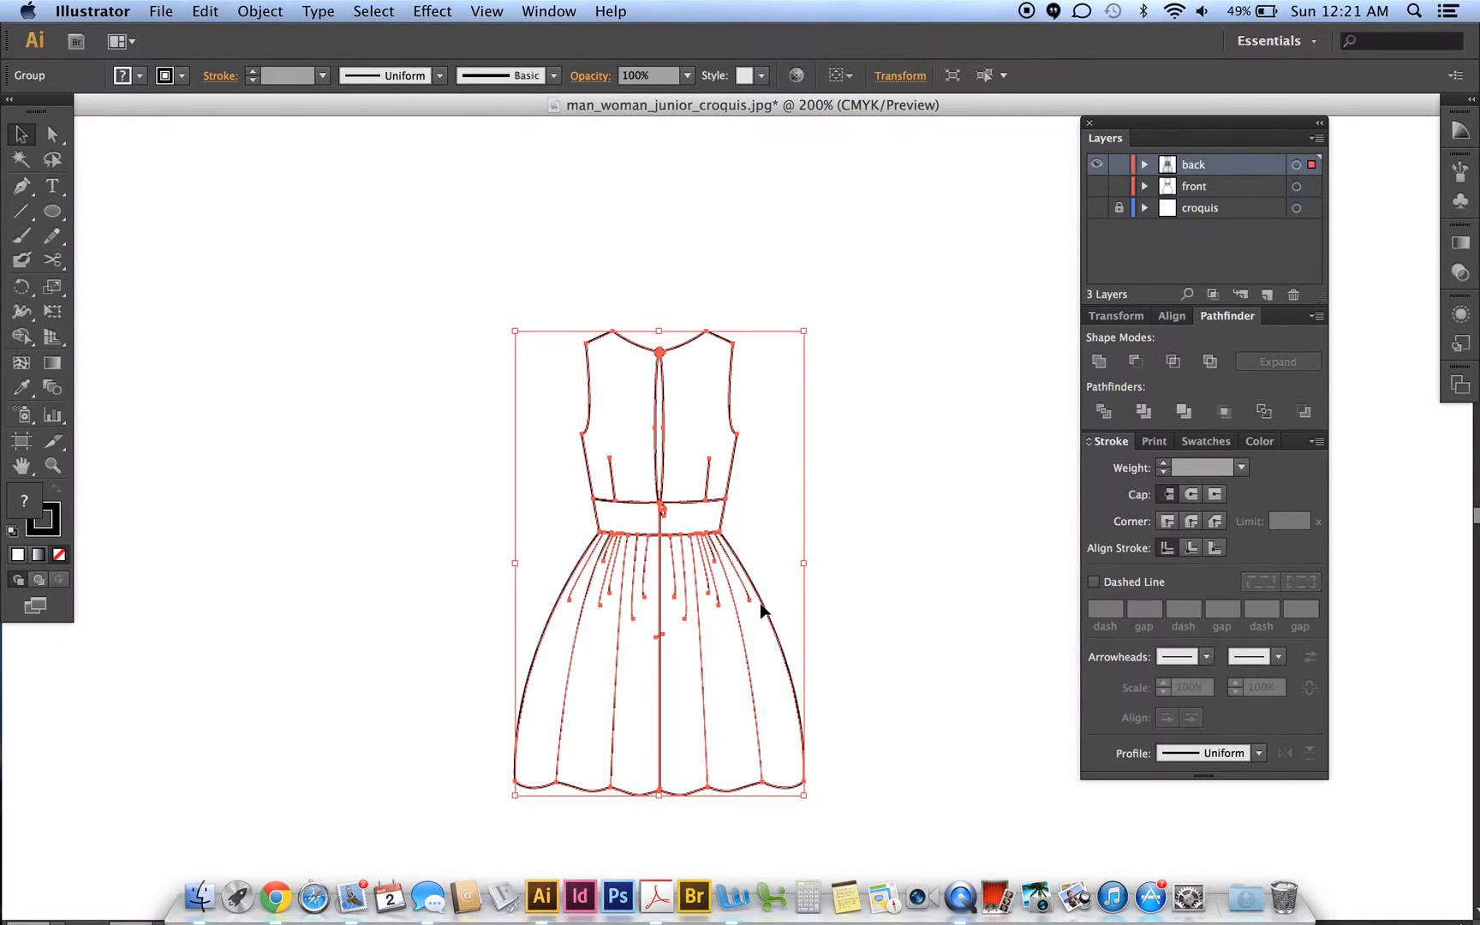
click(243, 371)
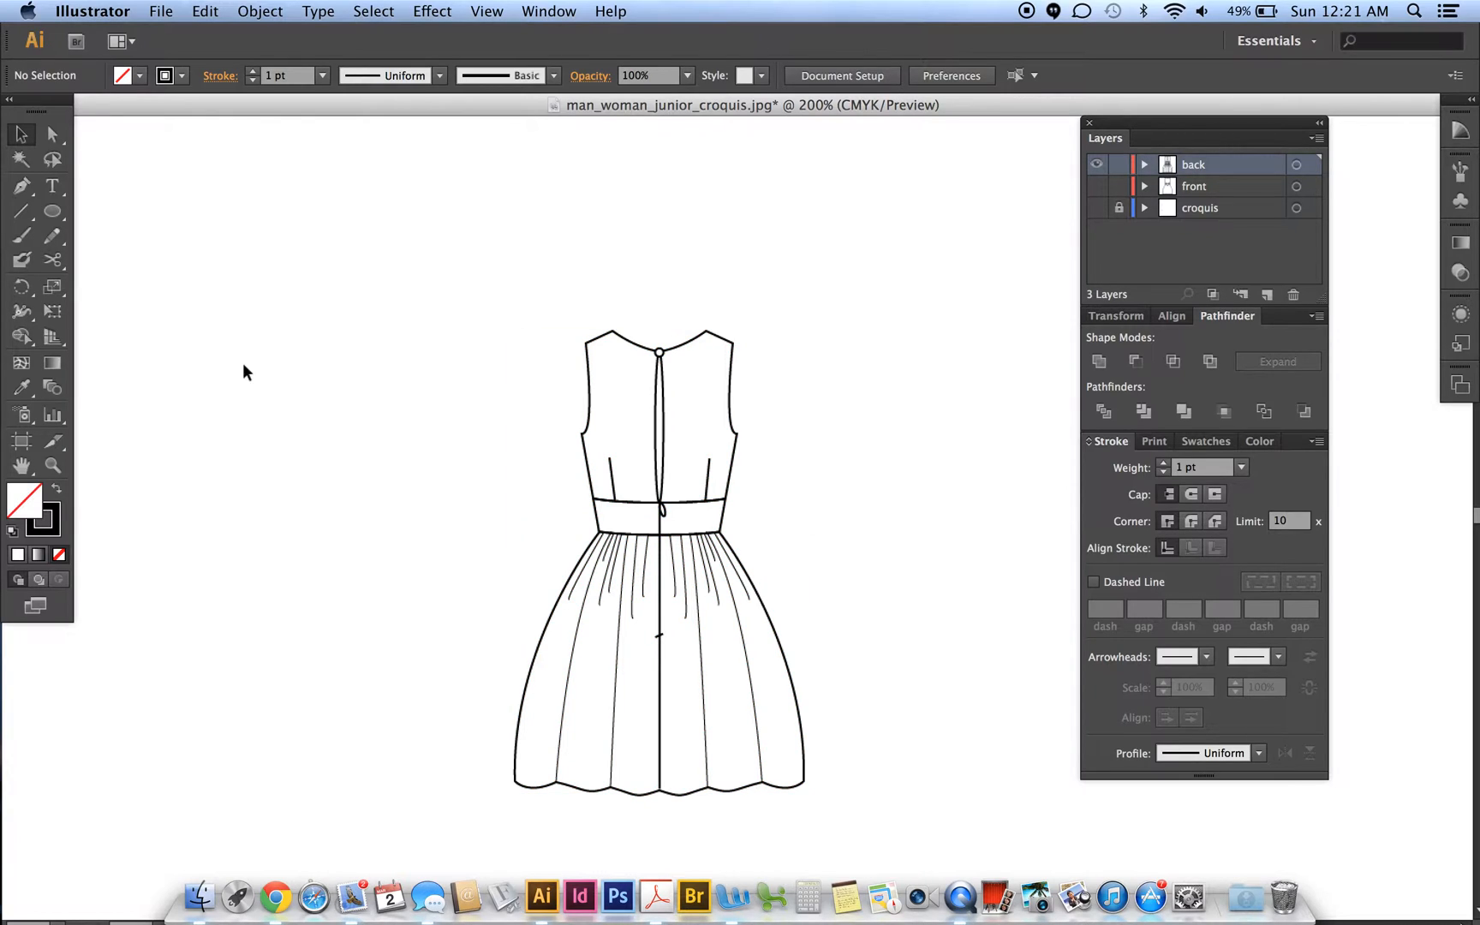
mouse_move(448, 546)
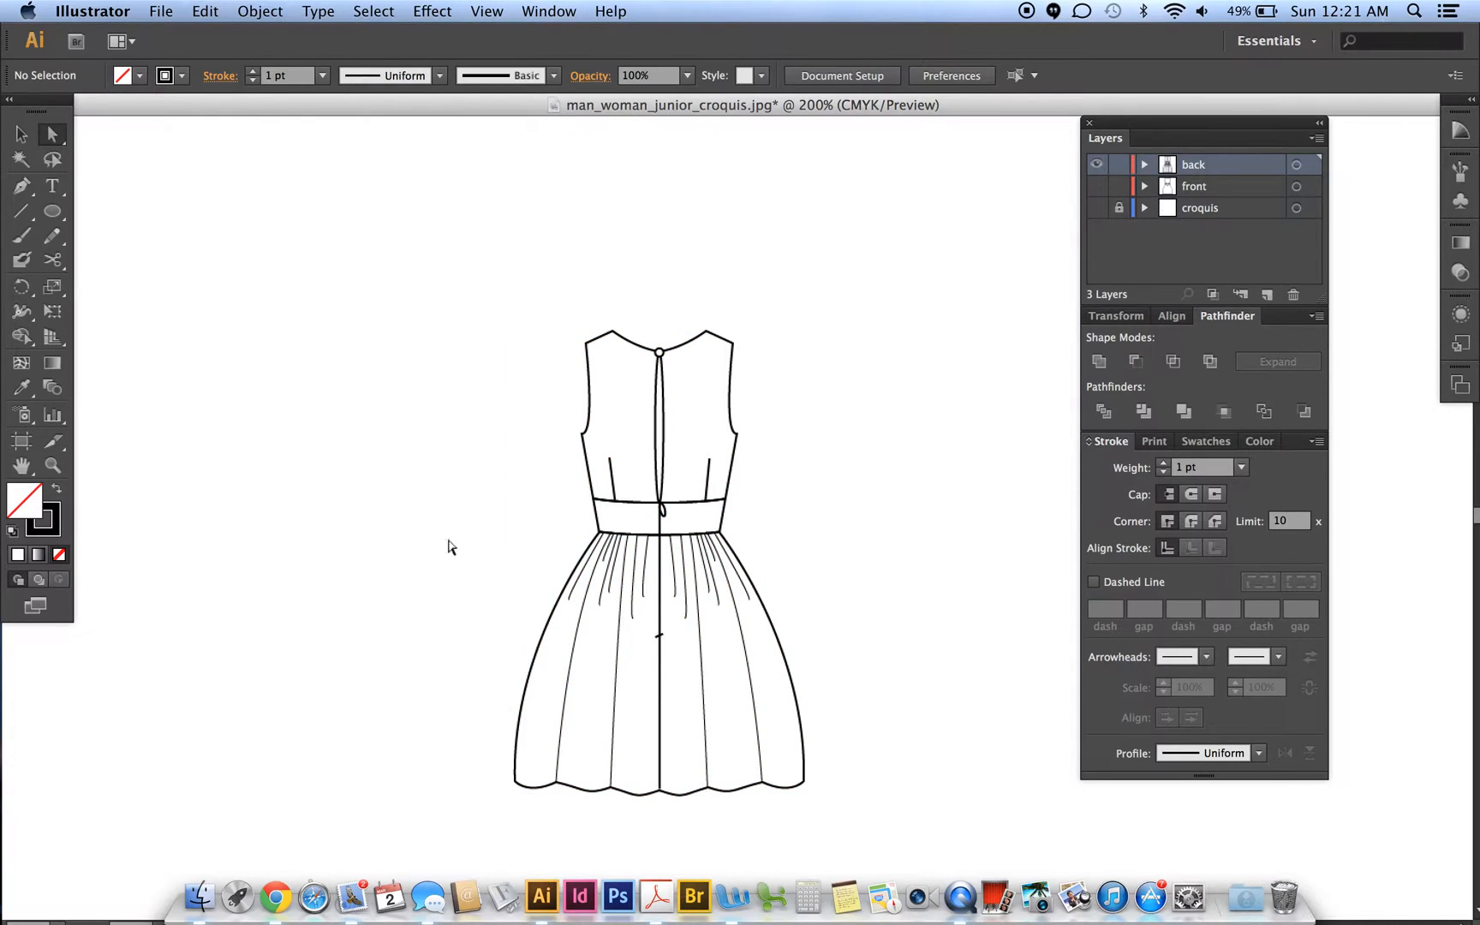
- Lock the back skirt outline, then marquee-select only the gather lines below the waistband
click(539, 657)
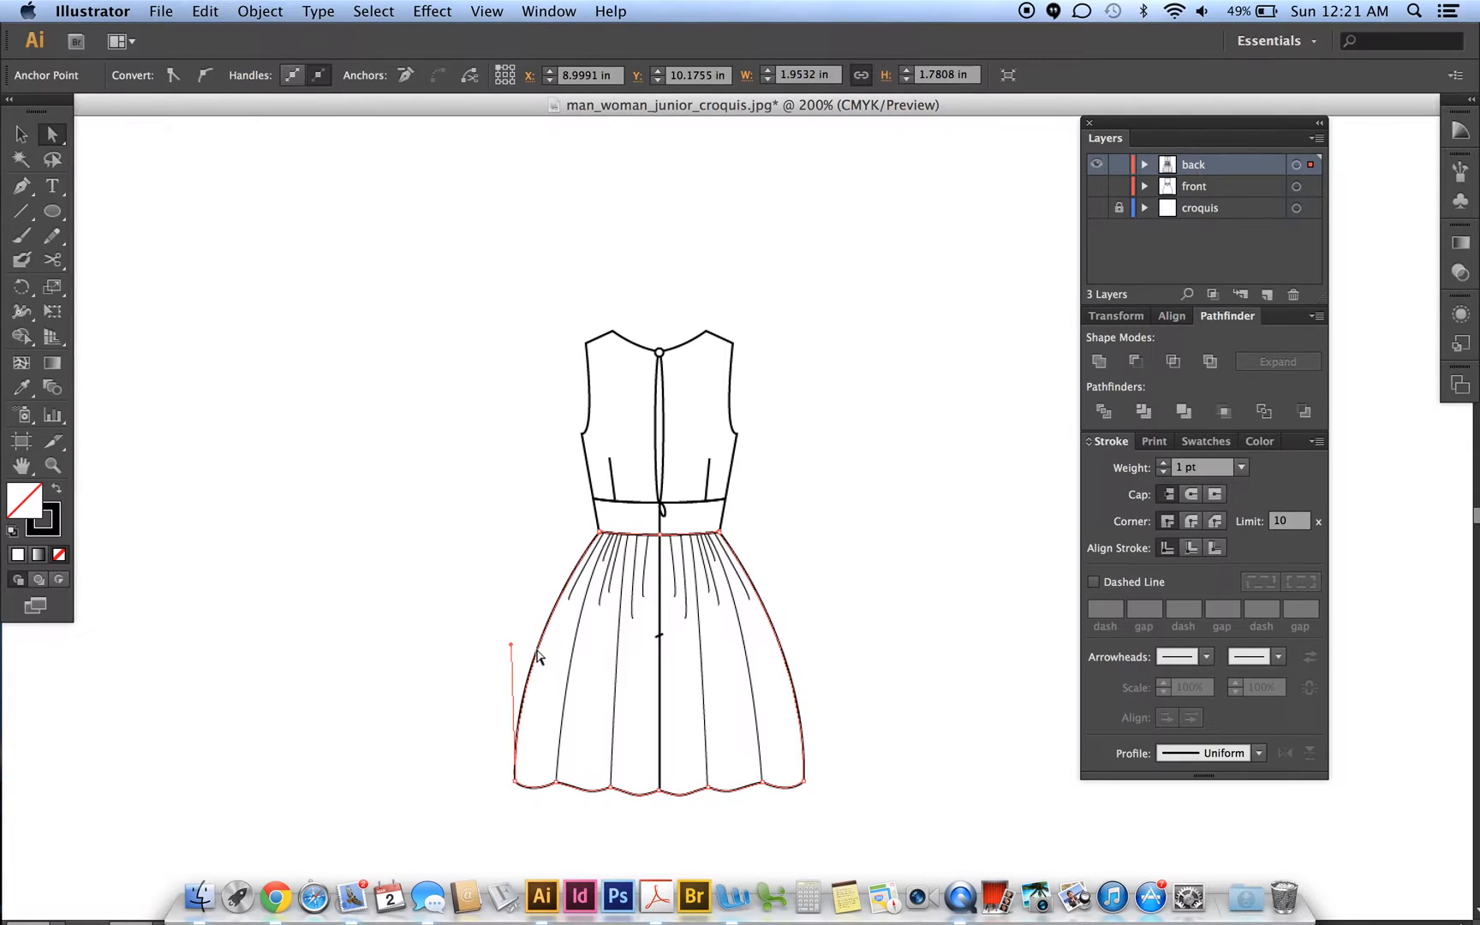
click(260, 10)
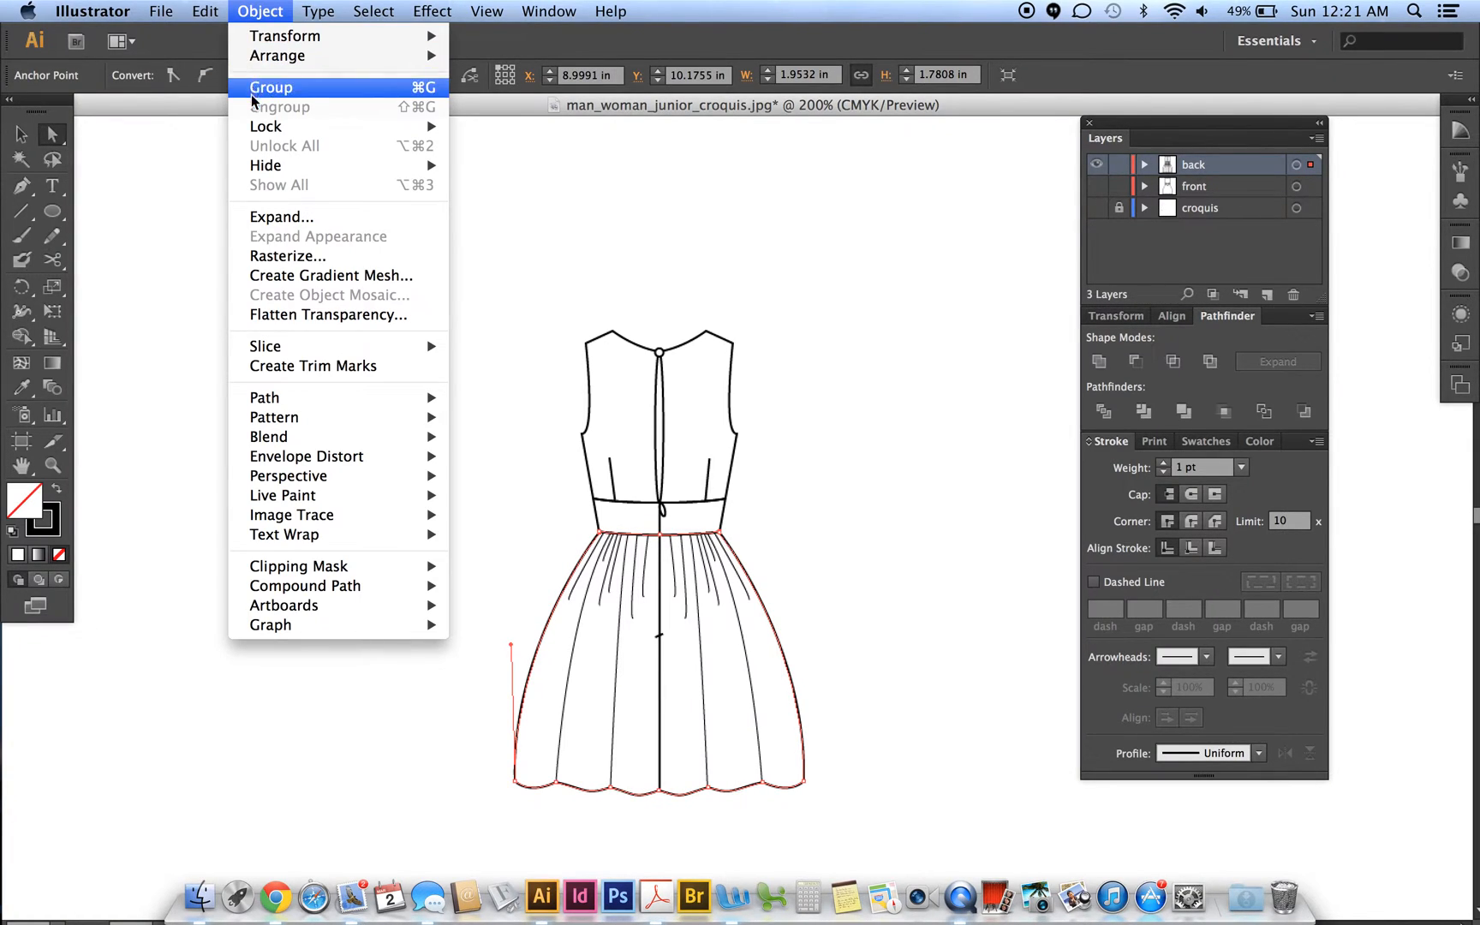
mouse_move(266, 125)
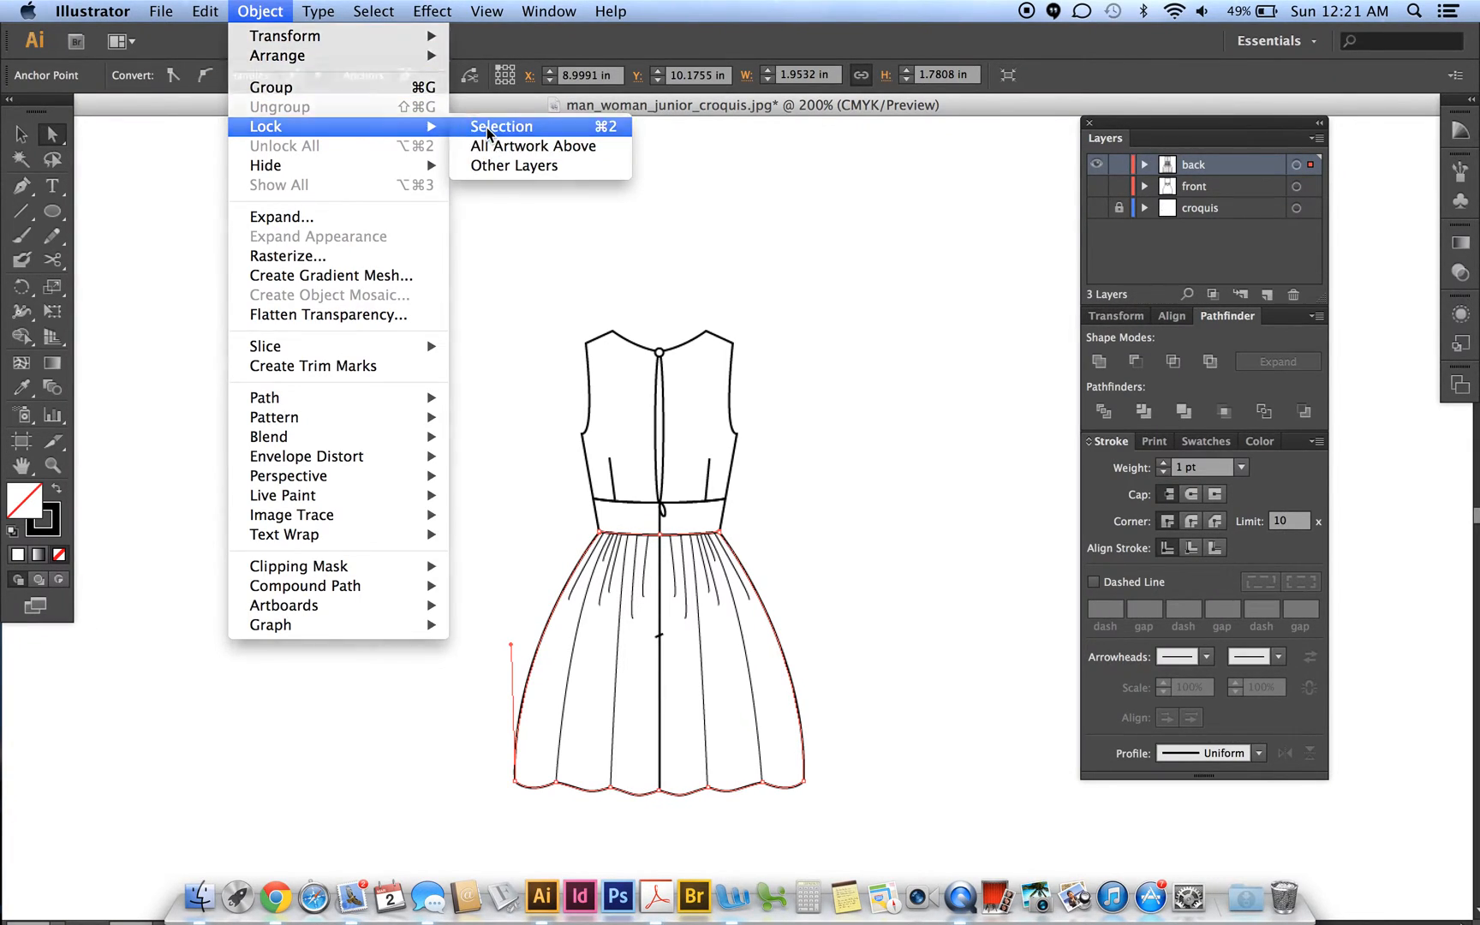
click(501, 125)
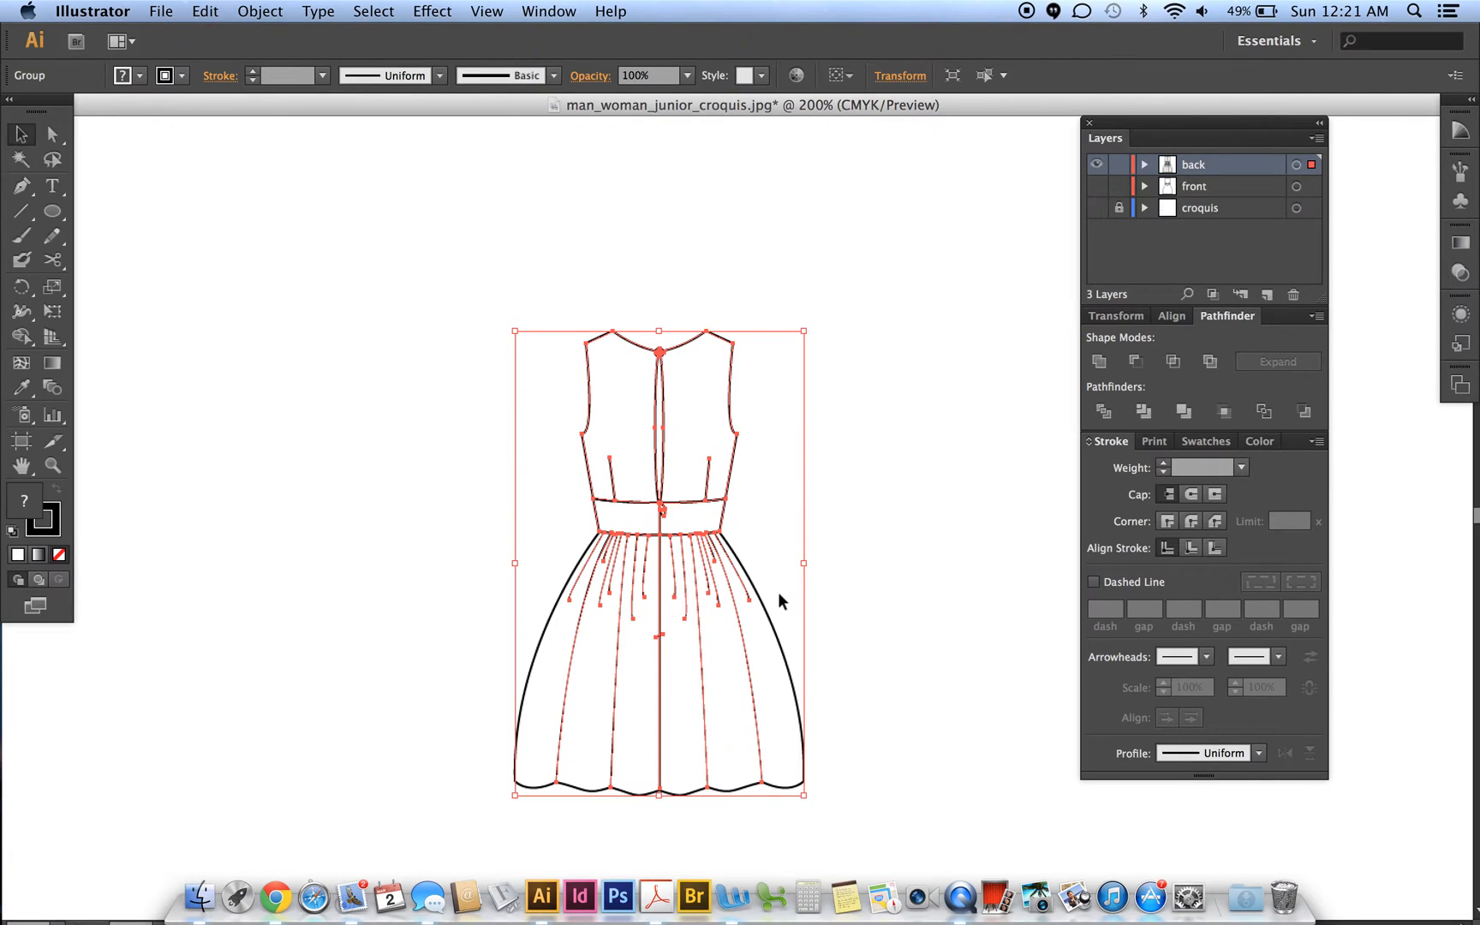
mouse_move(543, 498)
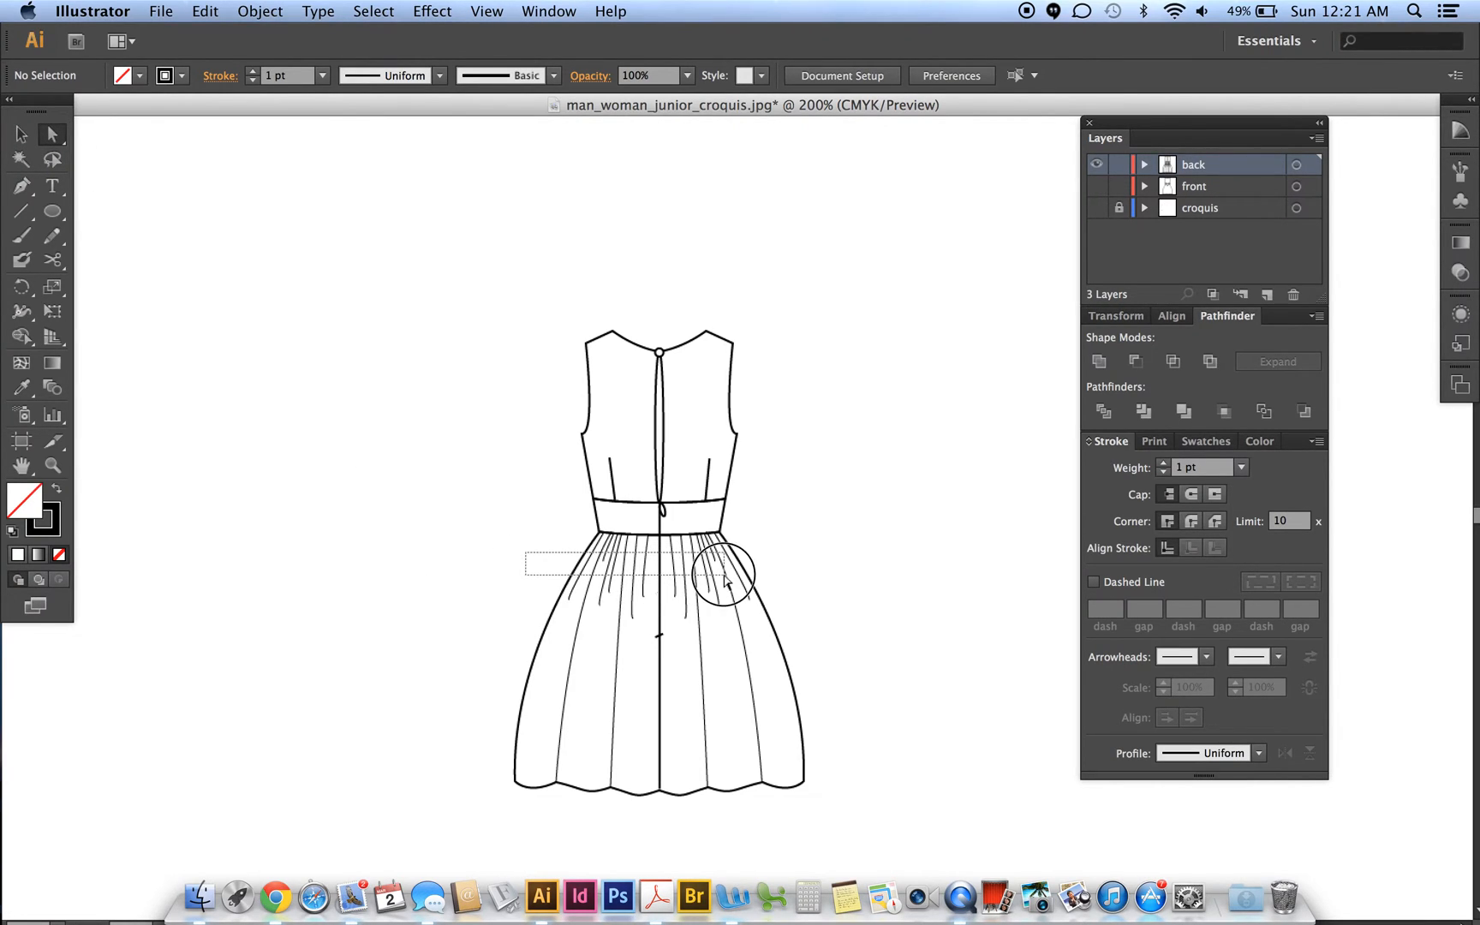
drag(524, 552, 726, 581)
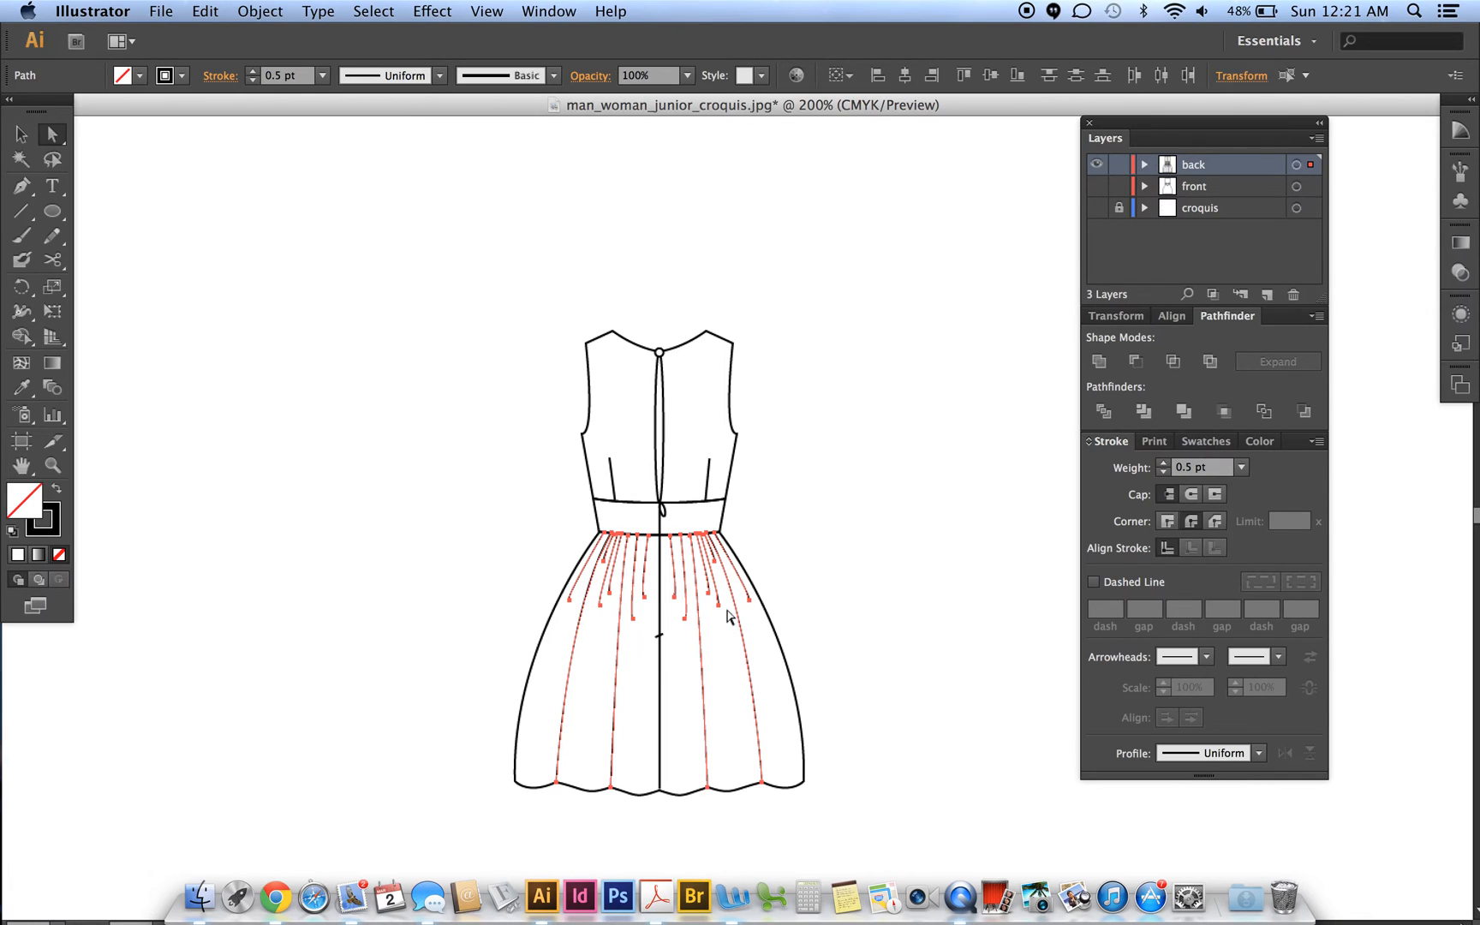
- Turn off the back layer's visibility so the front dress flat shows alone
click(206, 10)
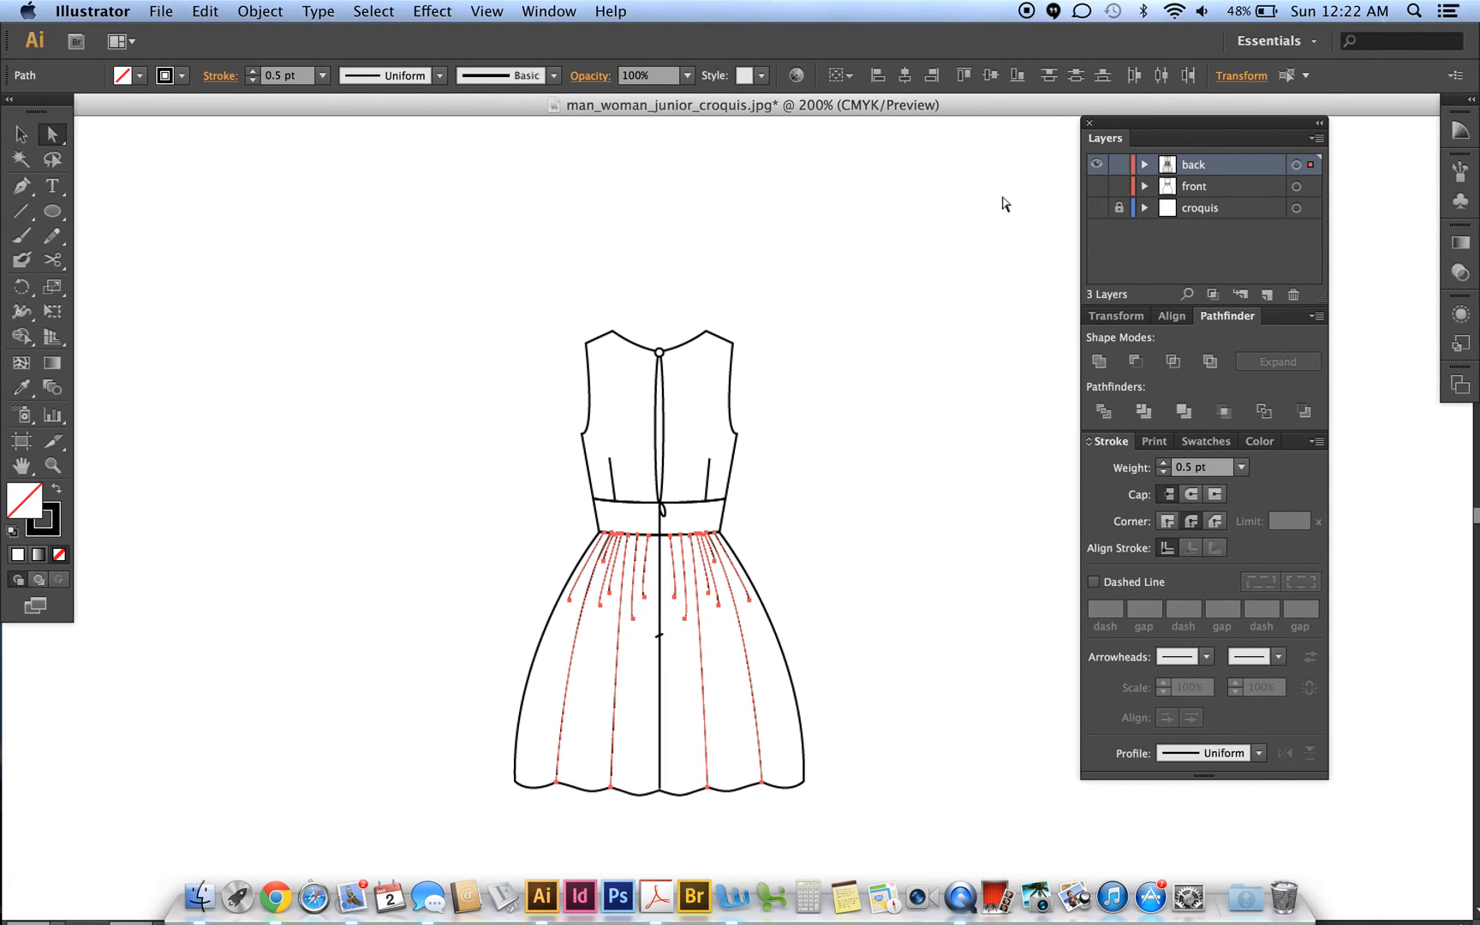
click(1096, 165)
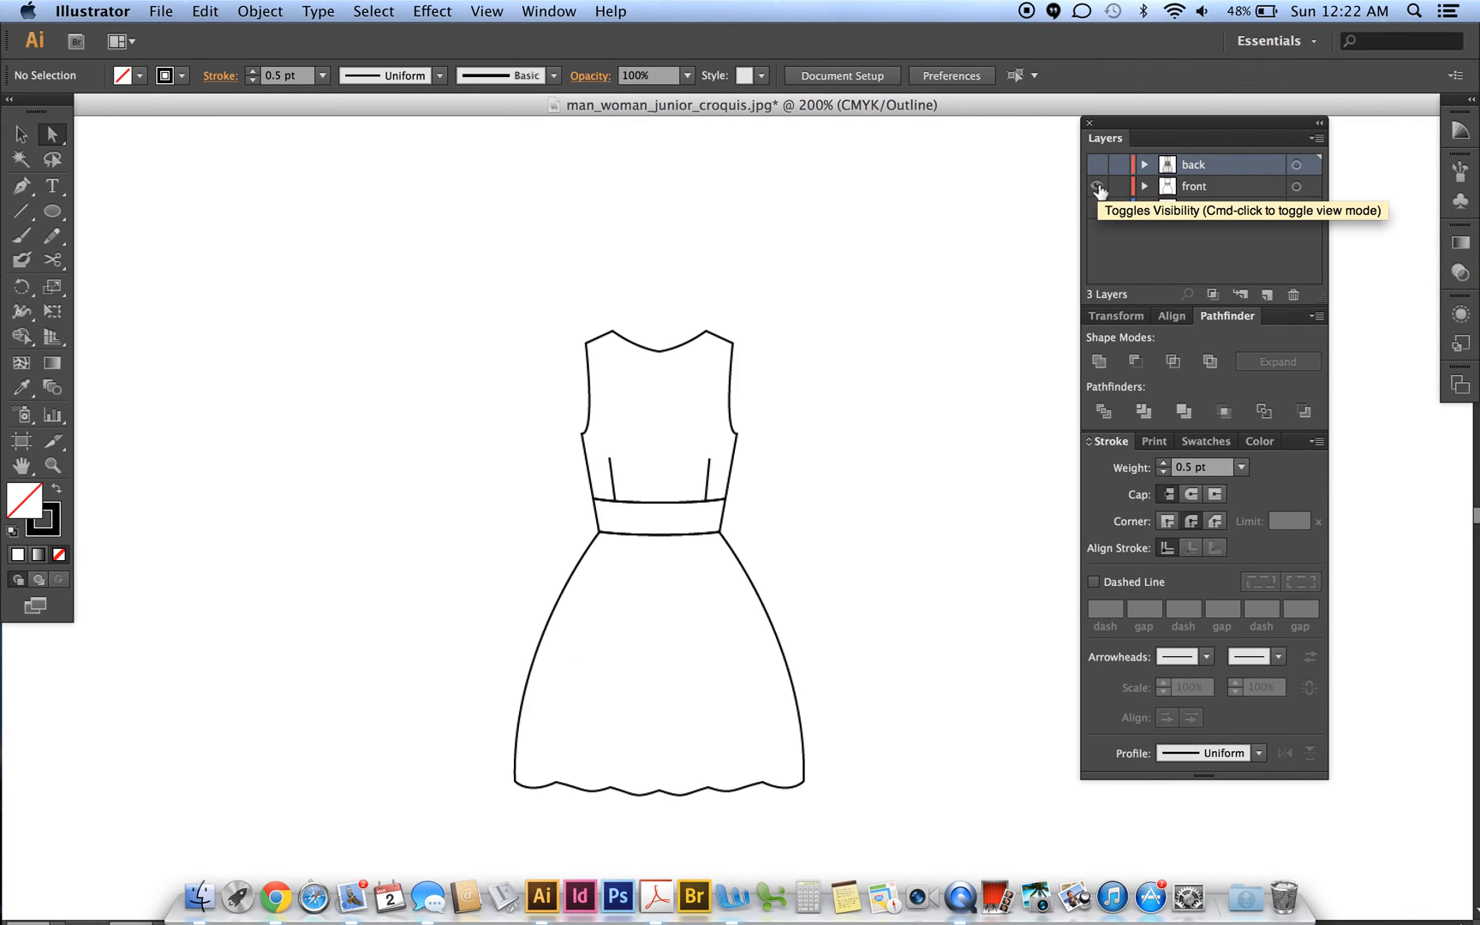